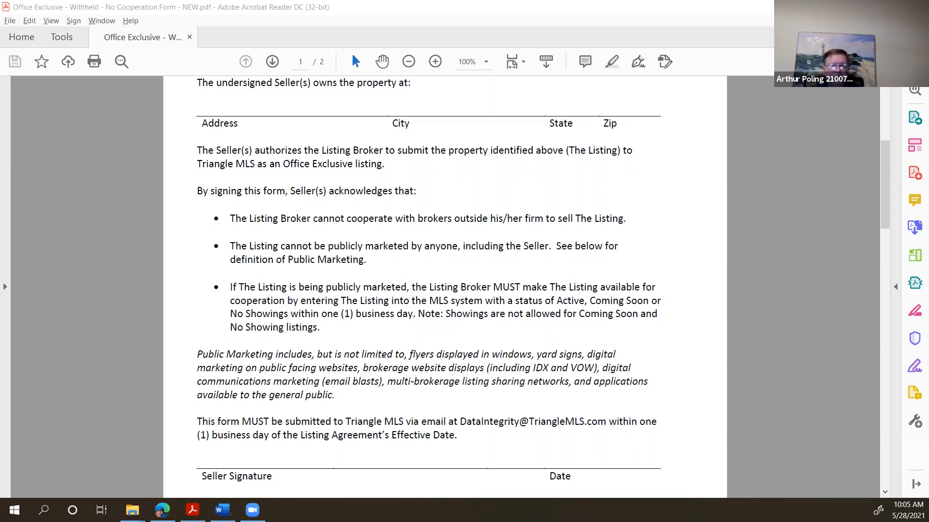
mouse_move(875, 467)
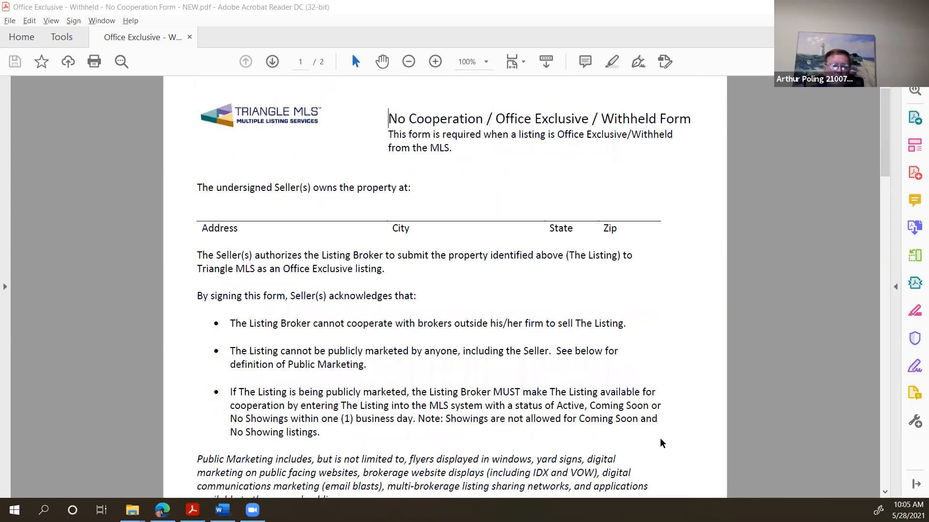
mouse_move(168, 388)
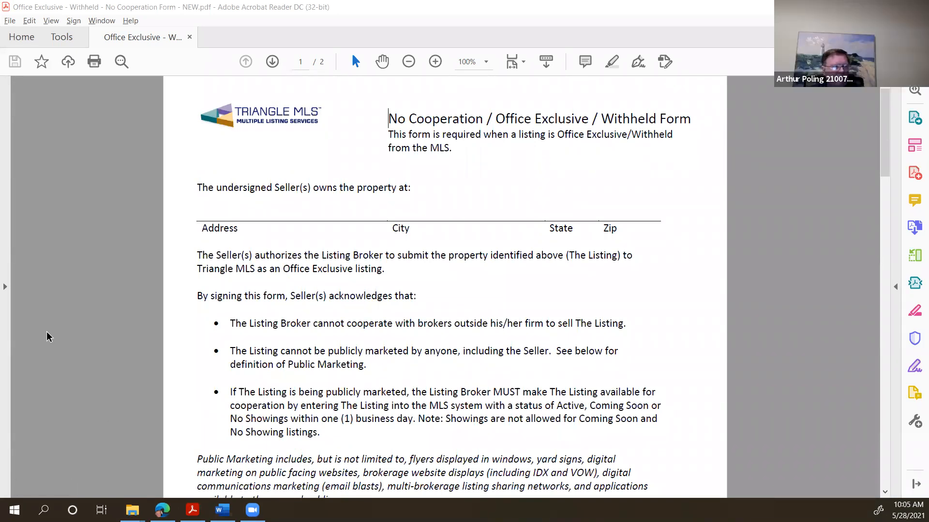
mouse_move(53, 448)
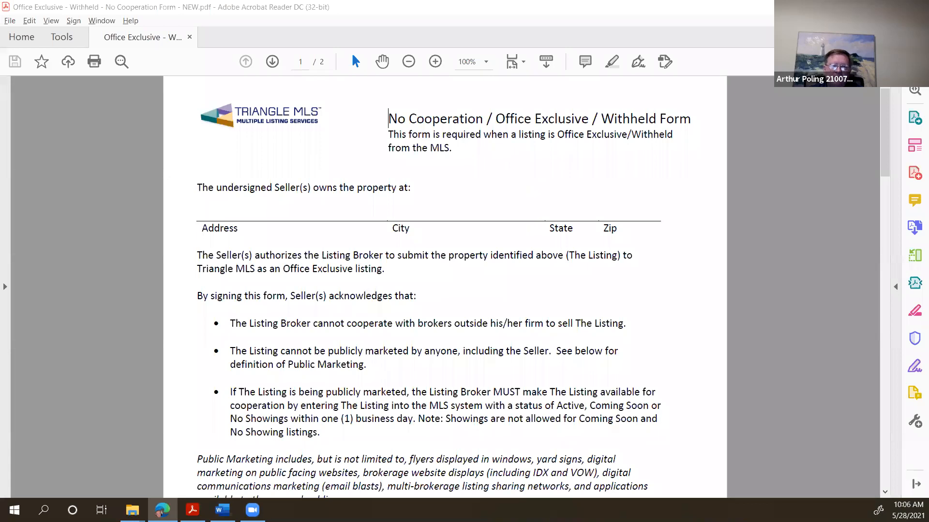
mouse_move(282, 233)
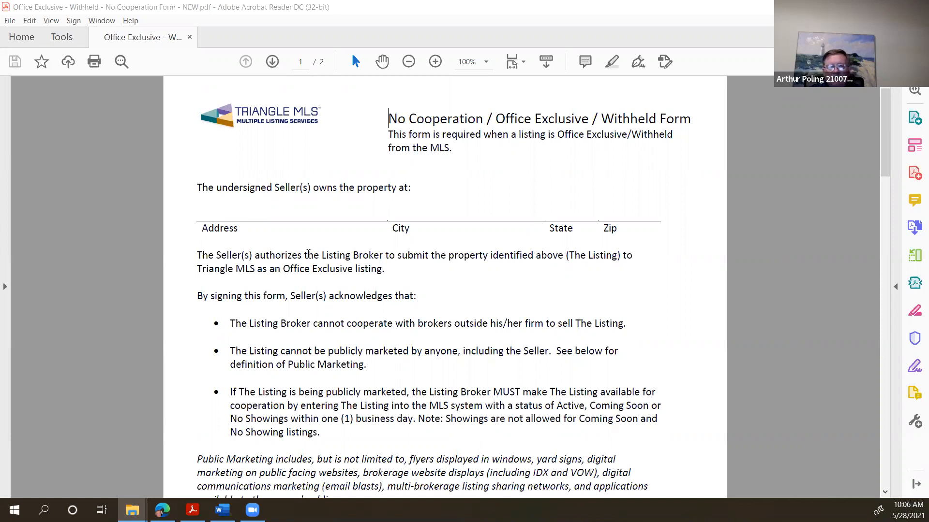
mouse_move(115, 231)
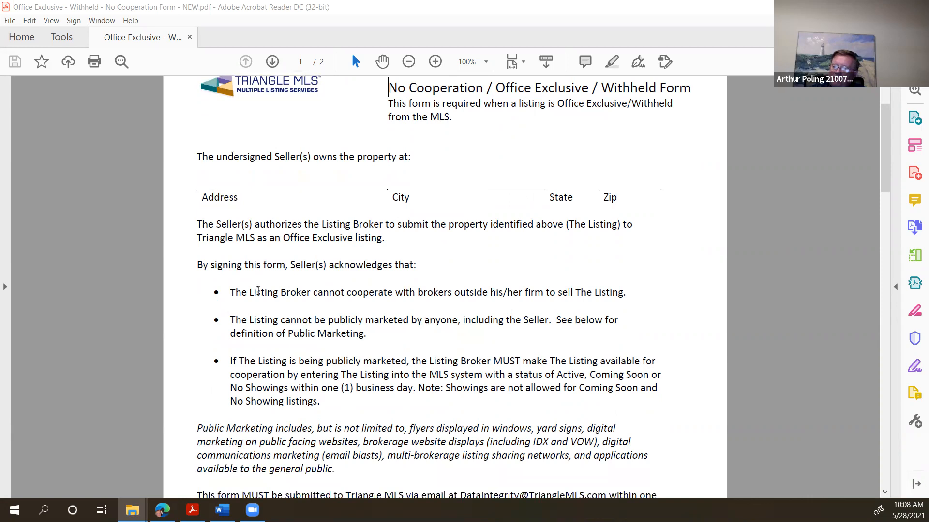
Highlight the no-cooperation clause and the one-business-day MLS entry rule, then clear the selection
left_click_drag(280, 292, 452, 292)
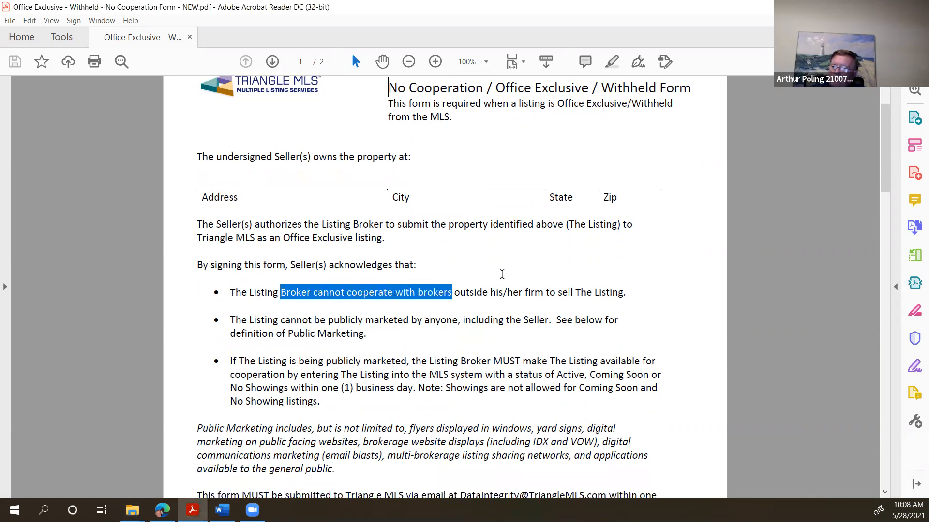
left_click_drag(452, 292, 624, 292)
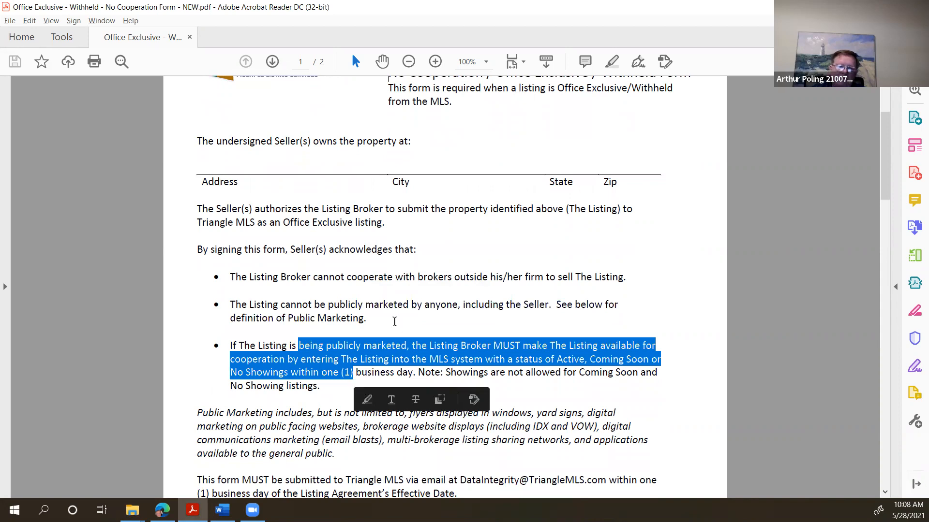
left_click(407, 329)
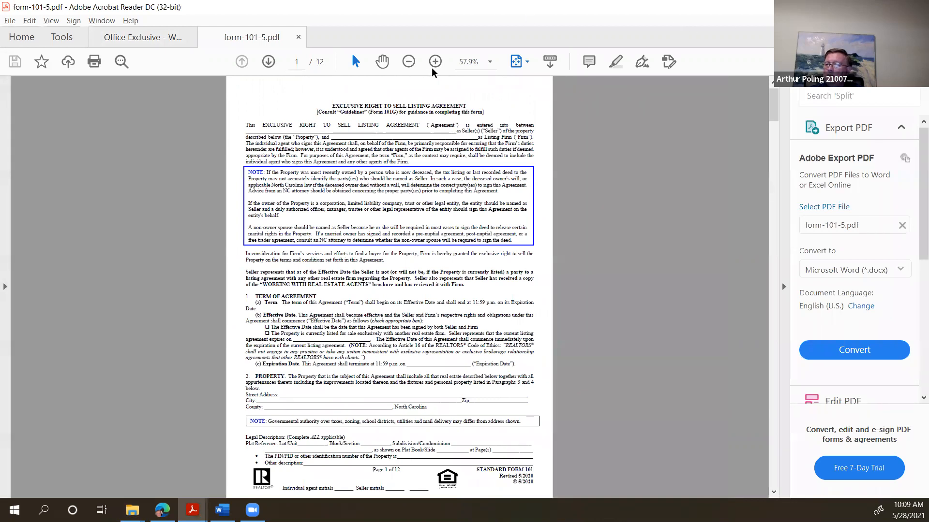
left_click(434, 62)
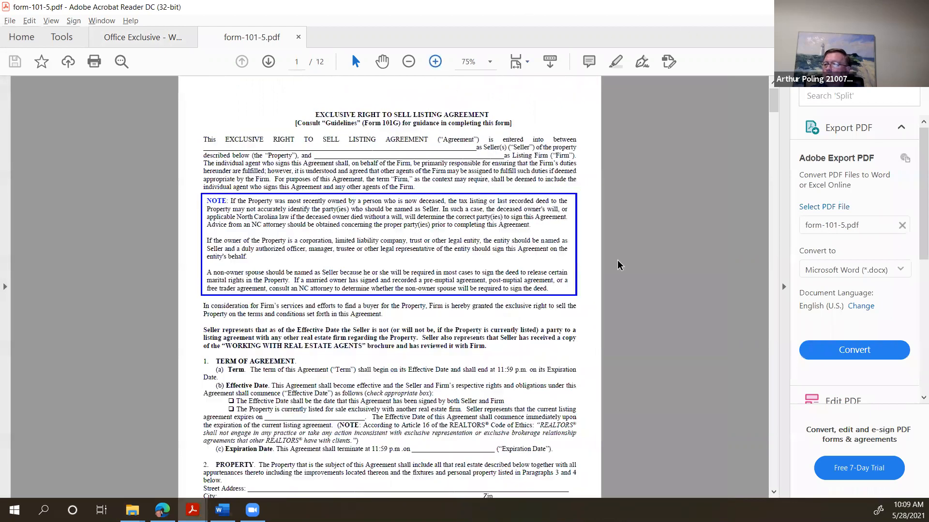
left_click(435, 62)
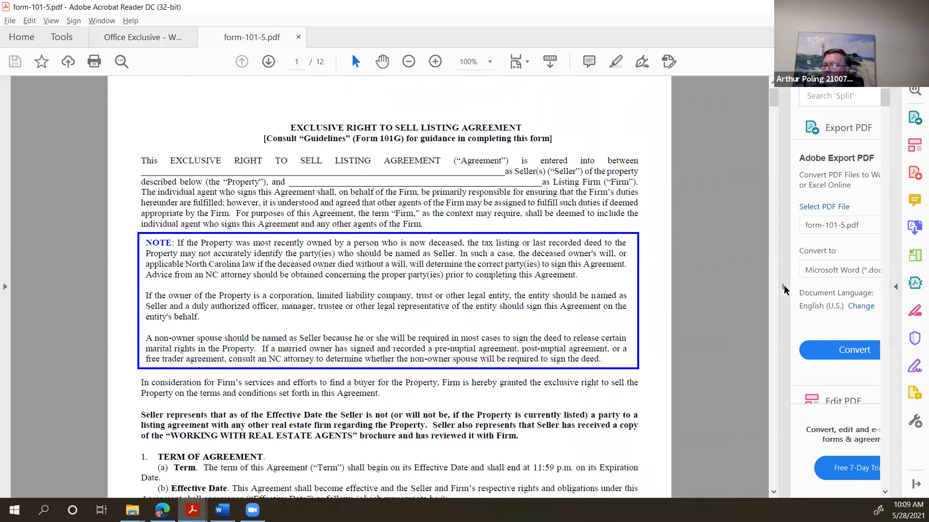
scroll("down", 3)
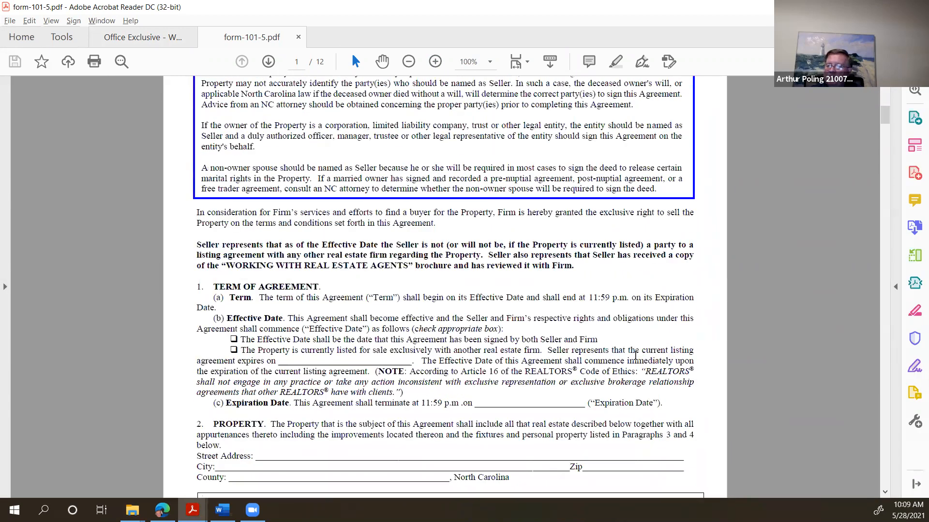
left_click(268, 62)
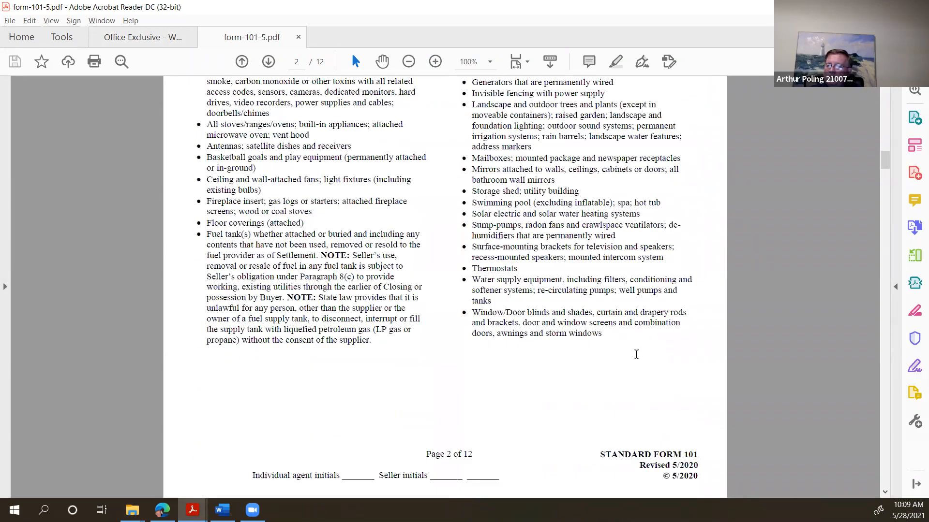
left_click(267, 62)
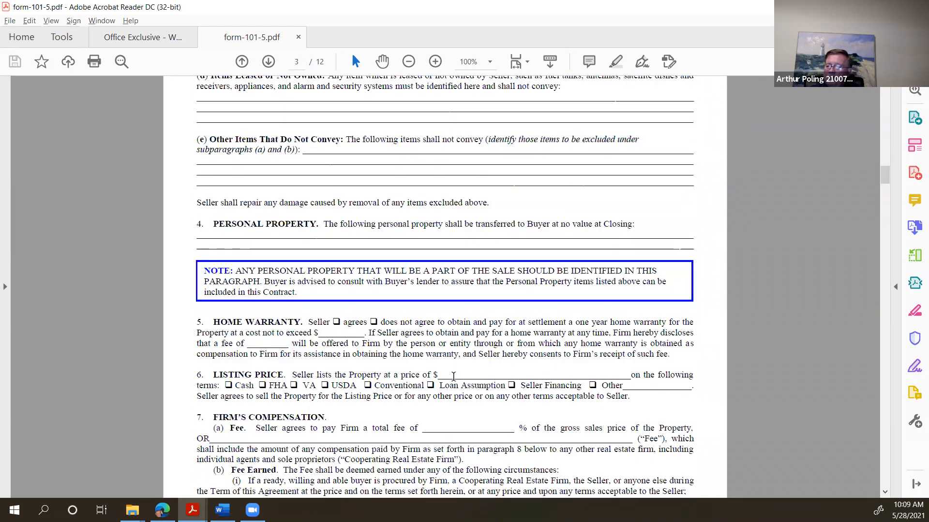
left_click_drag(456, 374, 572, 374)
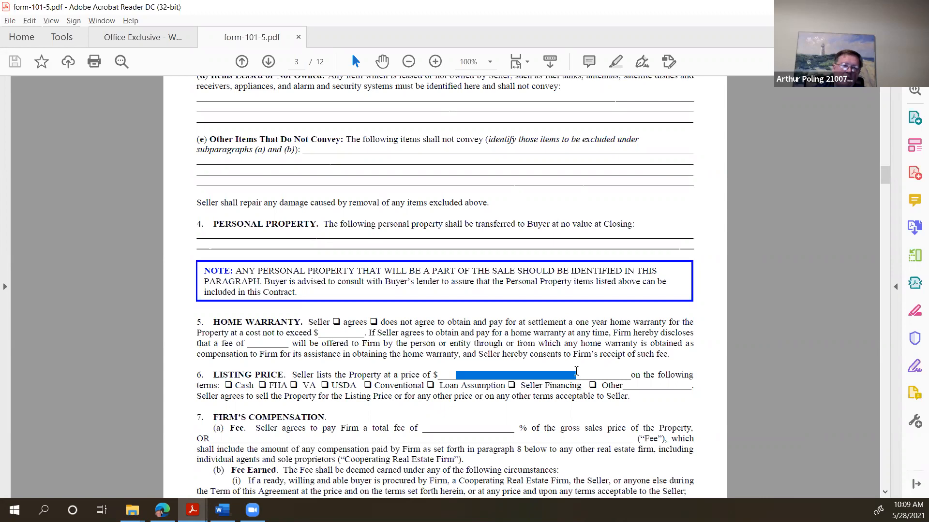
scroll("down", 3)
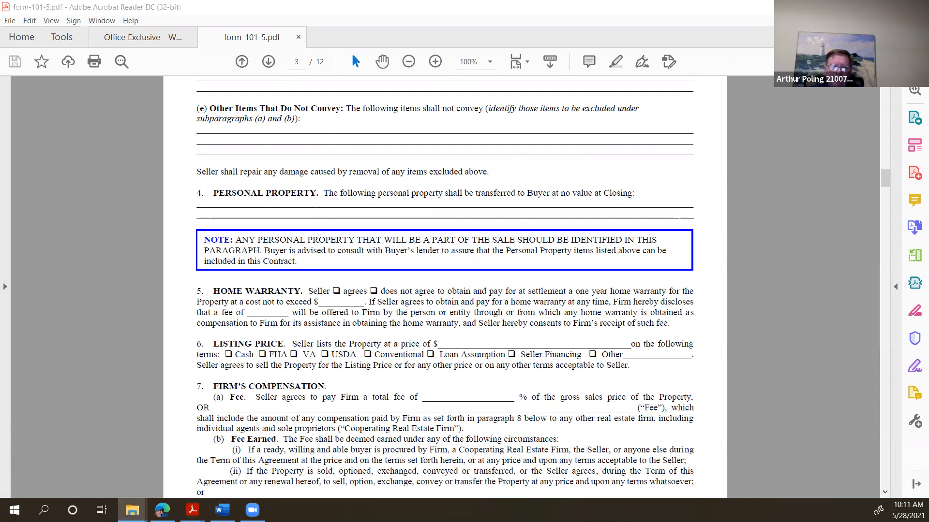
mouse_move(416, 398)
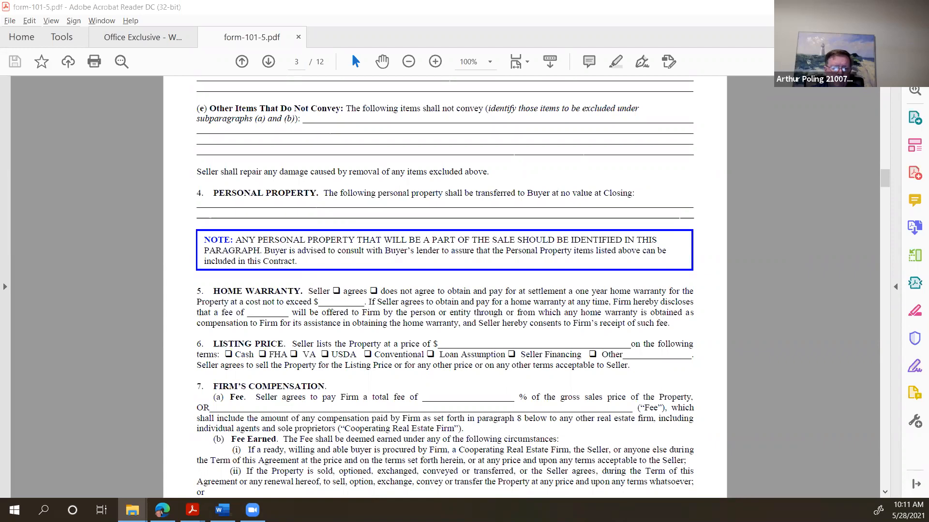
Show form-201.pdf at 100% zoom on paragraph 4, with the buyer agency fee blank selected
left_click(354, 37)
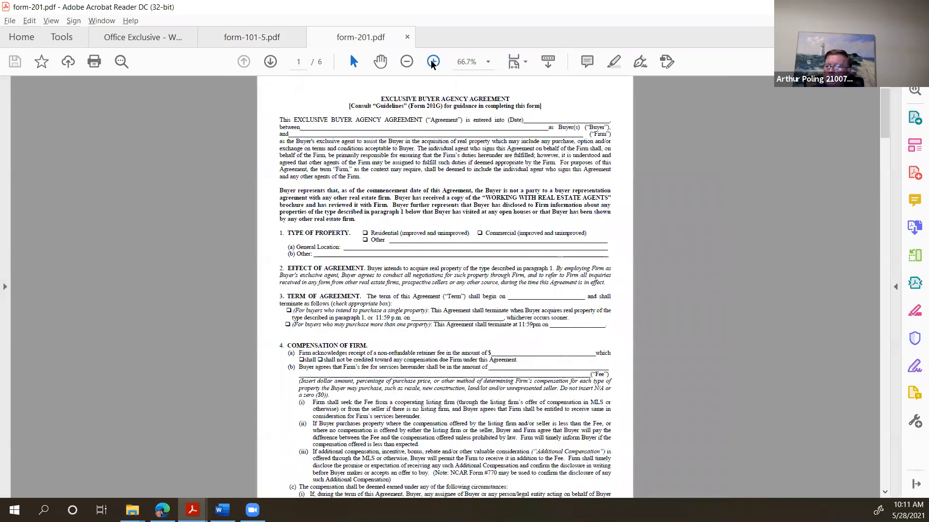
left_click(433, 62)
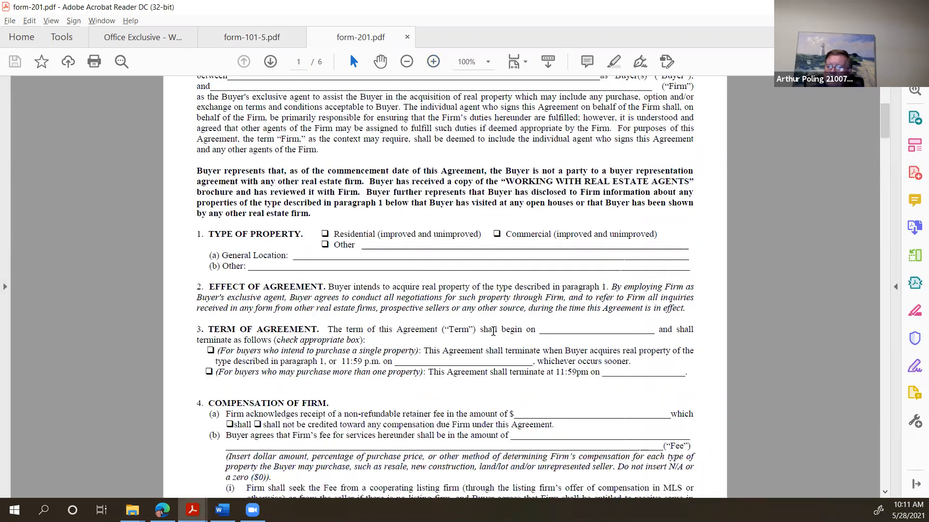
scroll("down", 3)
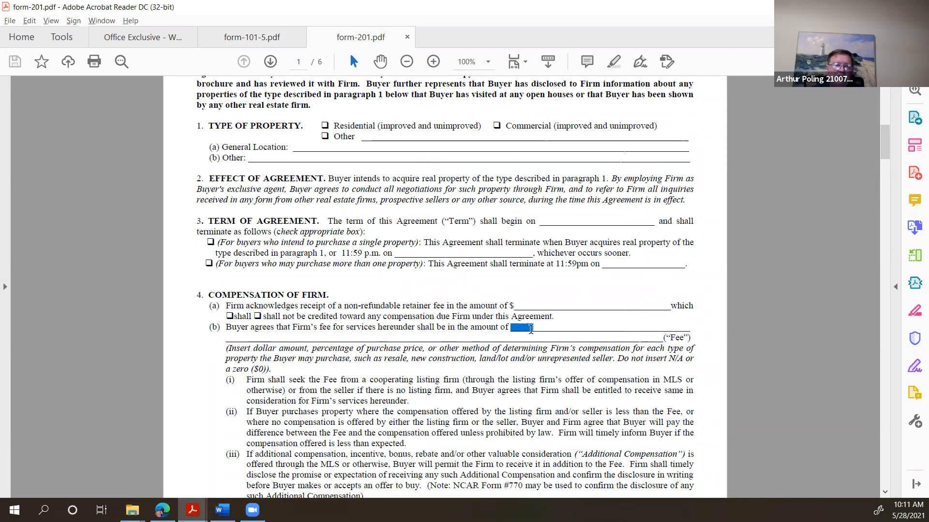
left_click(522, 328)
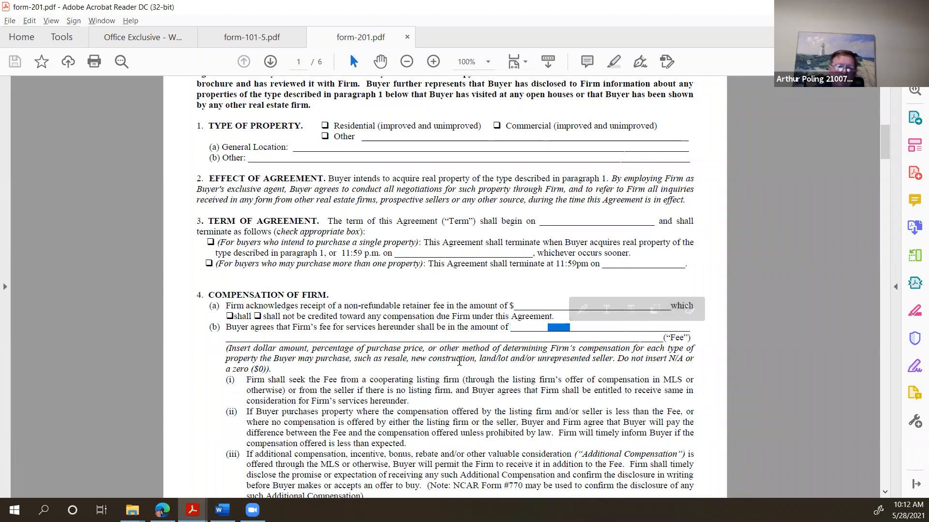
Land on page 4 at paragraph 14 (d)–(f), the dual agency authorization and compensation terms
scroll("down", 3)
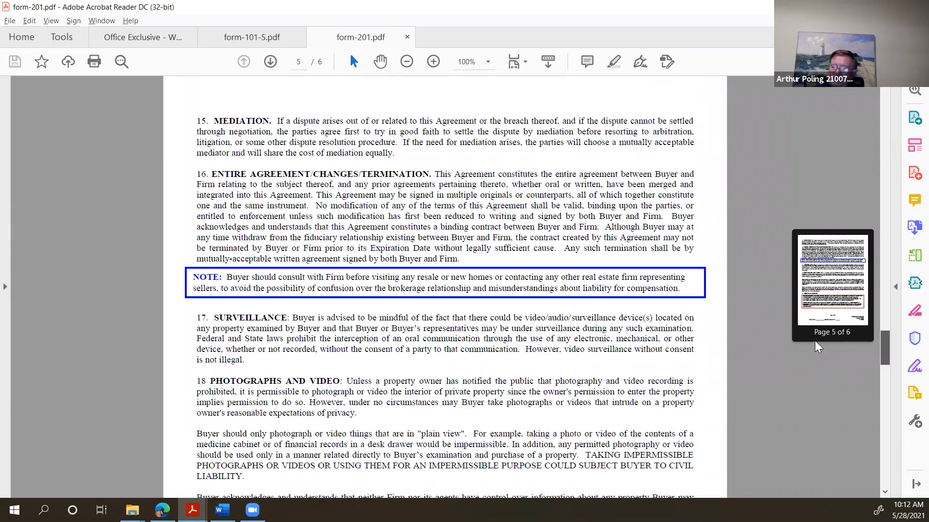
left_click(243, 62)
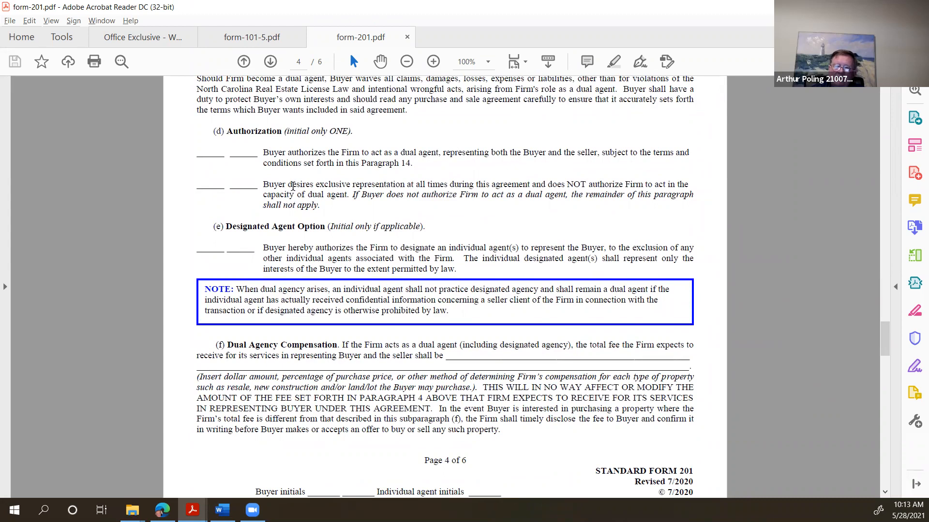
mouse_move(365, 215)
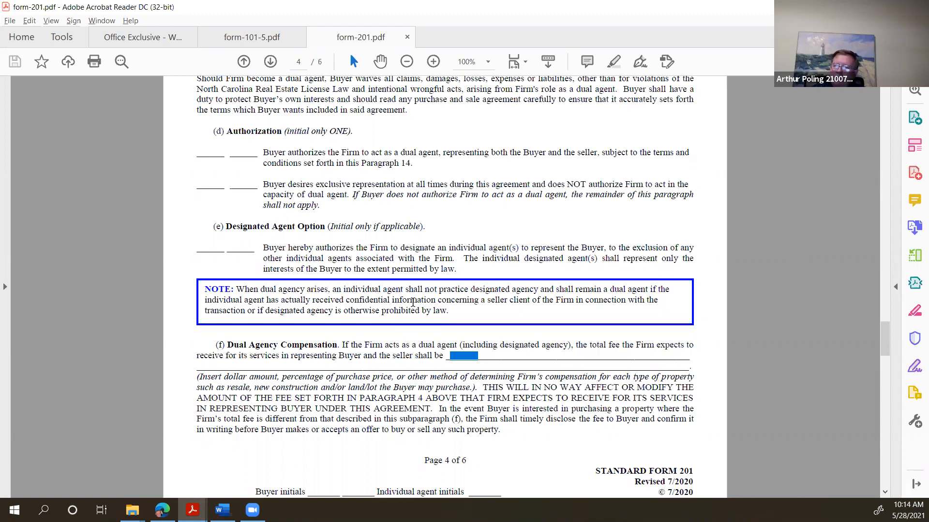
Show WREA Disclosure Form Buyers KW Raleigh 5-2021.pdf with its four comments listed
left_click(143, 38)
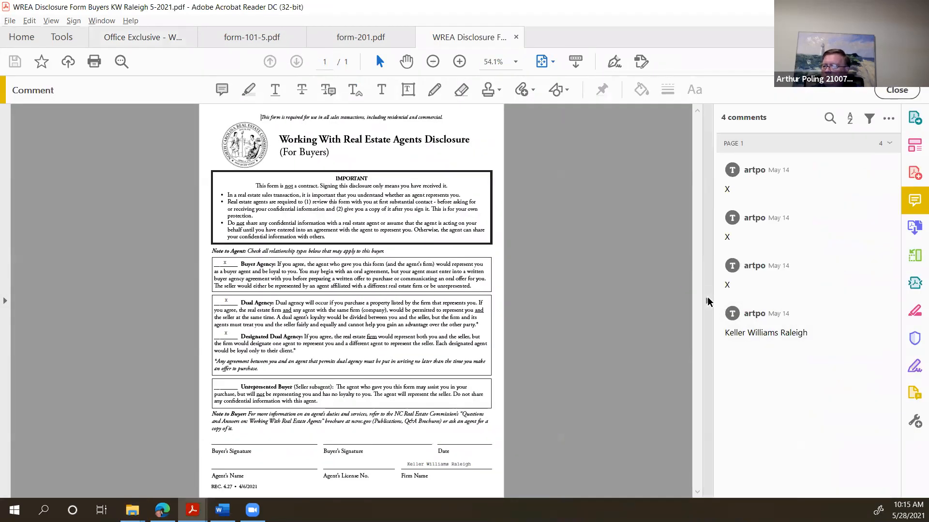
left_click(459, 62)
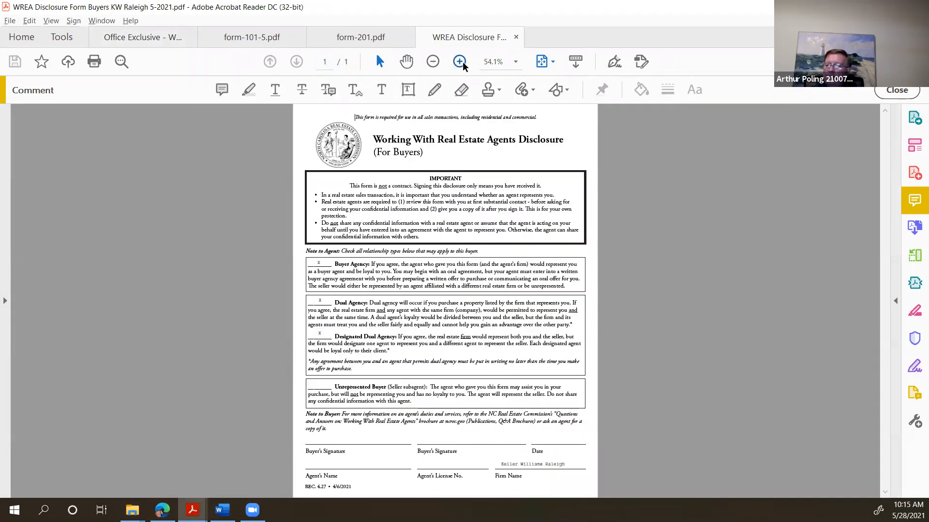
left_click(458, 62)
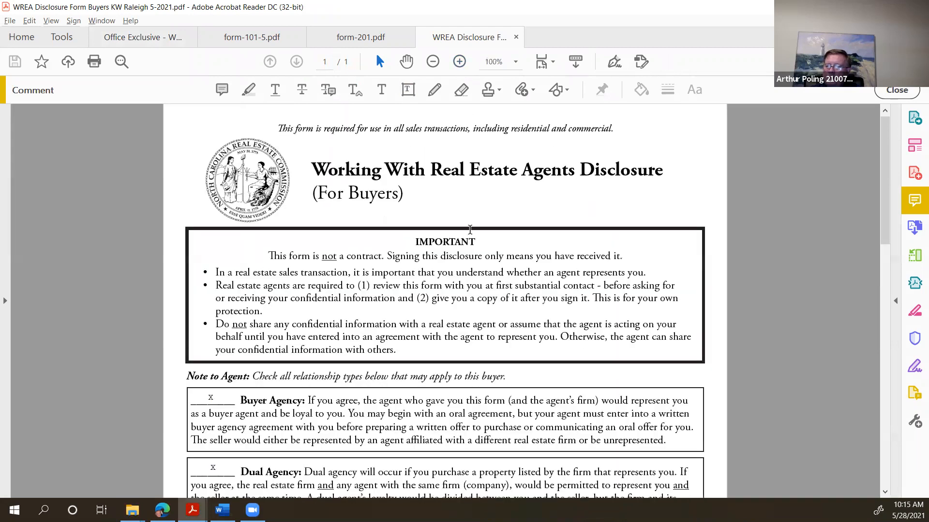
scroll("down", 3)
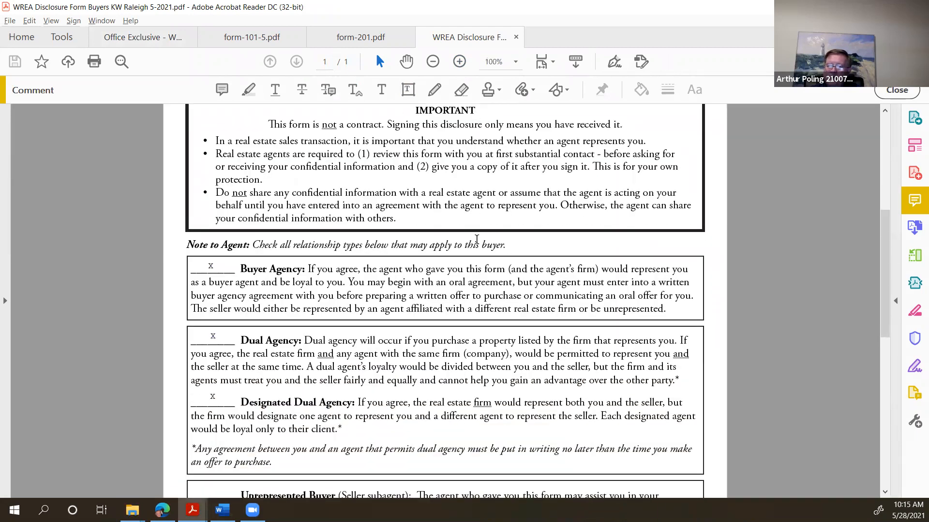
scroll("down", 3)
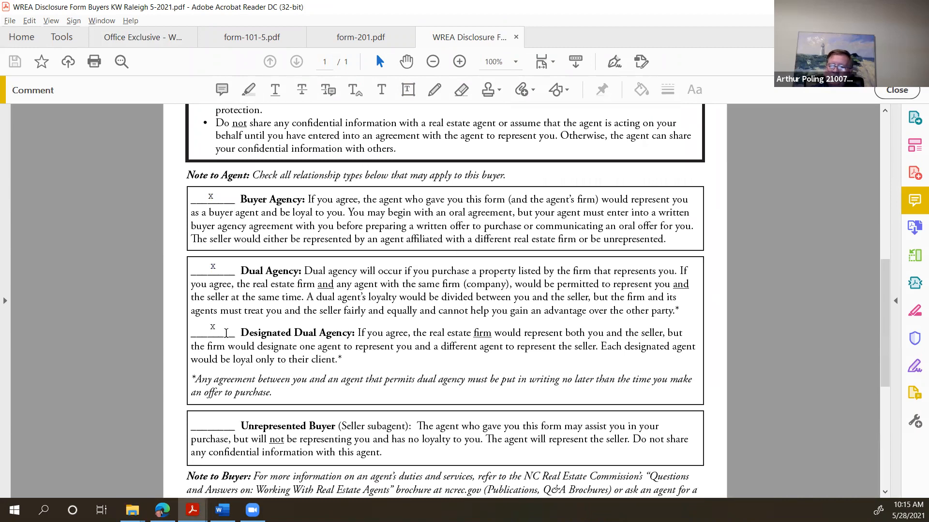
scroll("down", 3)
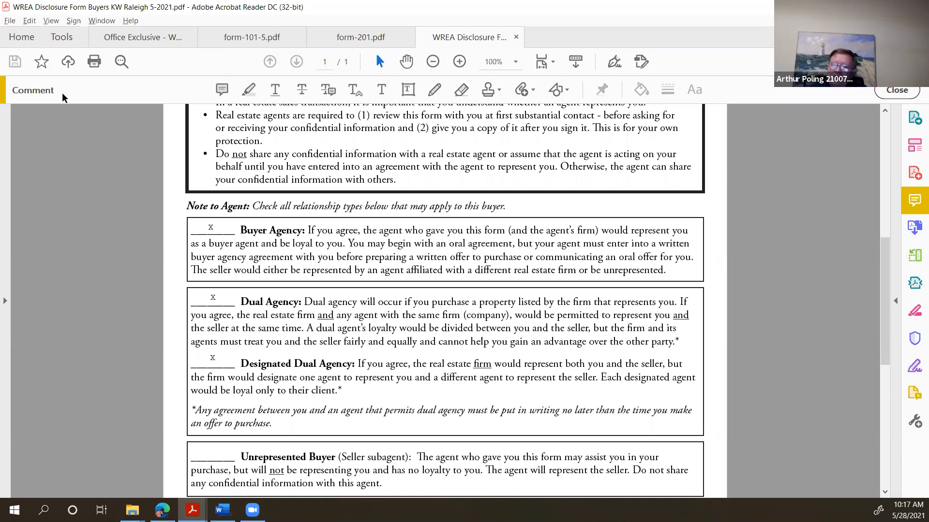
scroll("down", 3)
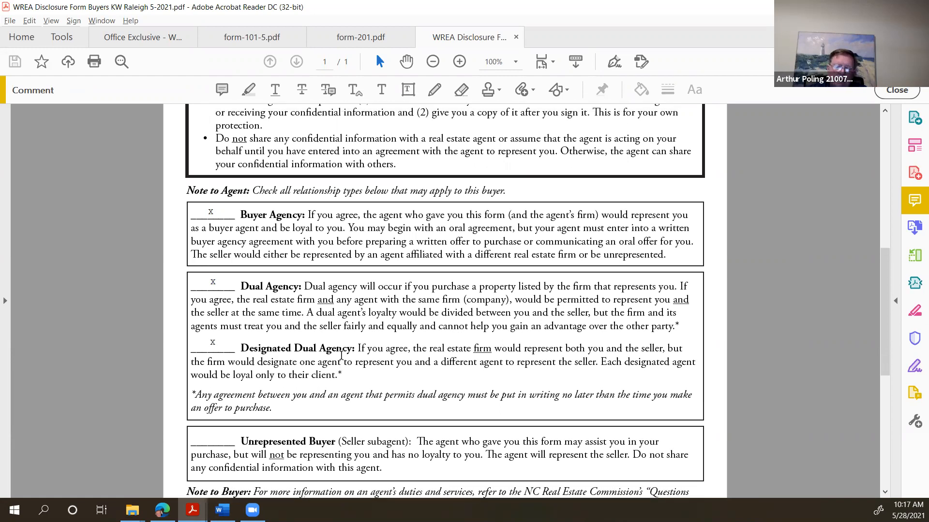
scroll("down", 3)
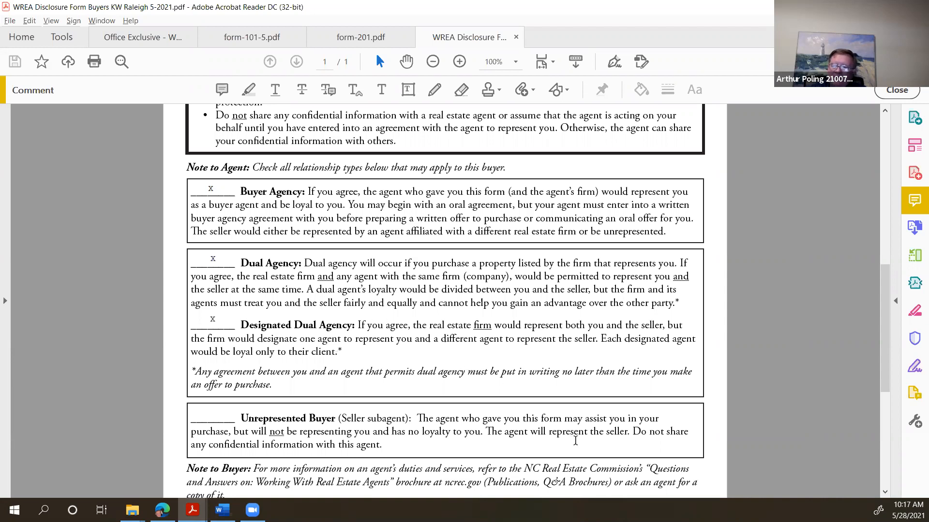
scroll("down", 3)
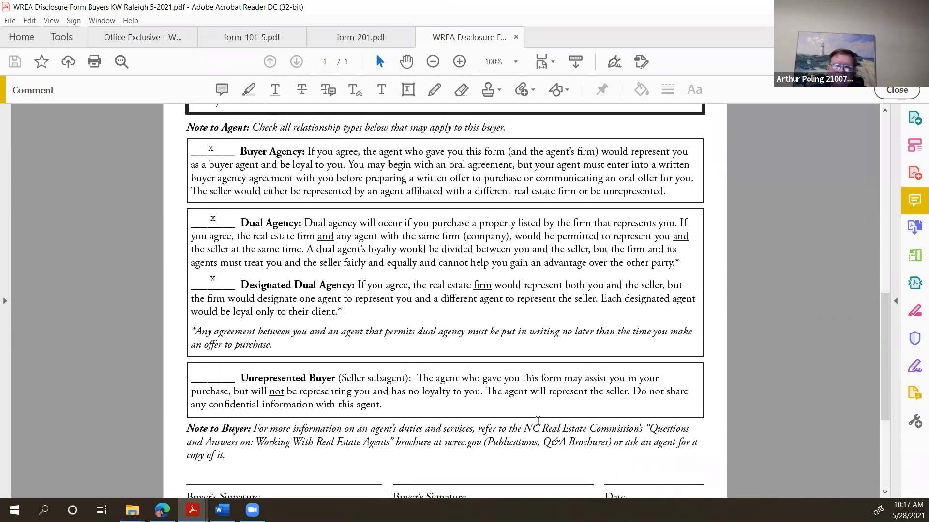
scroll("up", 3)
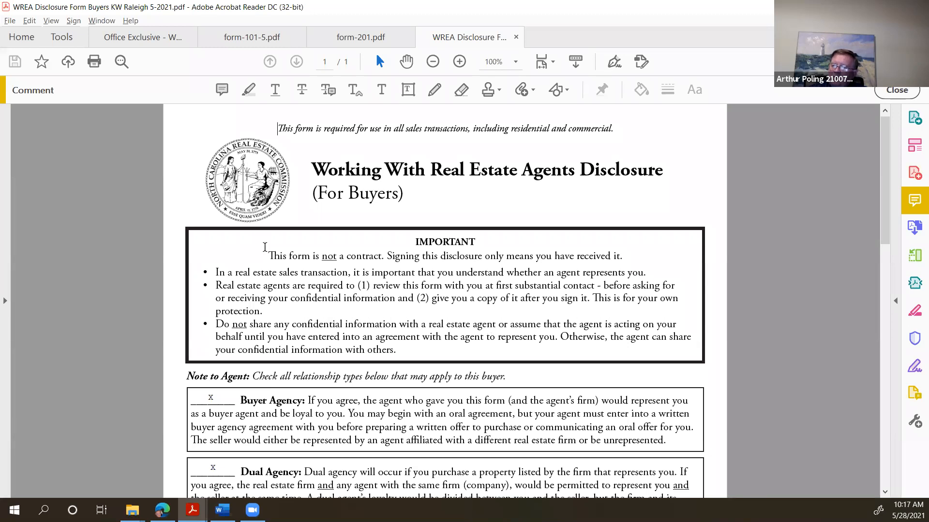
Select "This form is not a contract." in the IMPORTANT box
left_click_drag(268, 256, 343, 256)
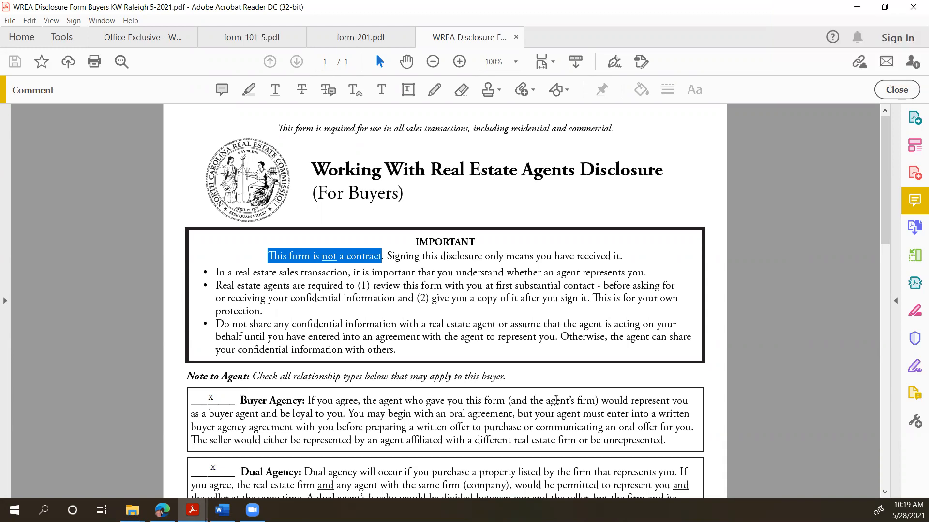
Scroll to the Note to Agent checkboxes and Unrepresented Buyer section
scroll("down", 3)
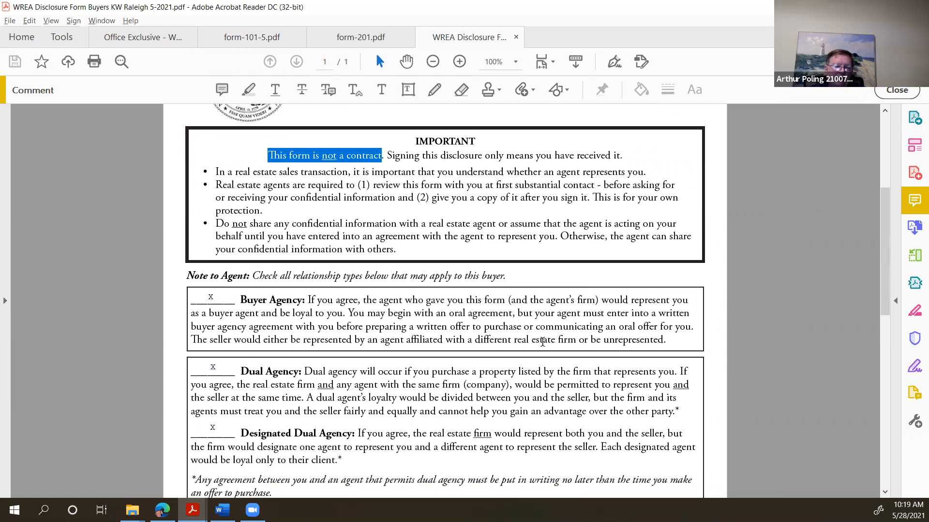
scroll("down", 3)
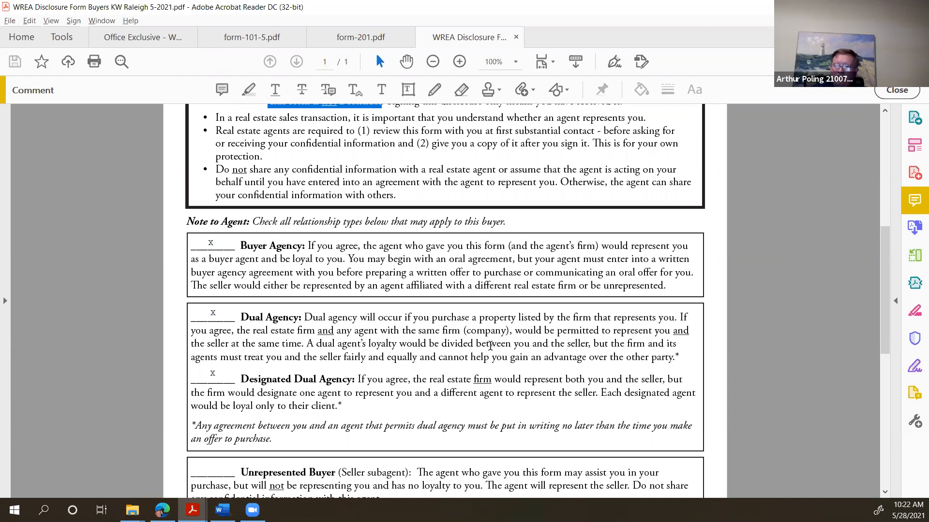
scroll("down", 3)
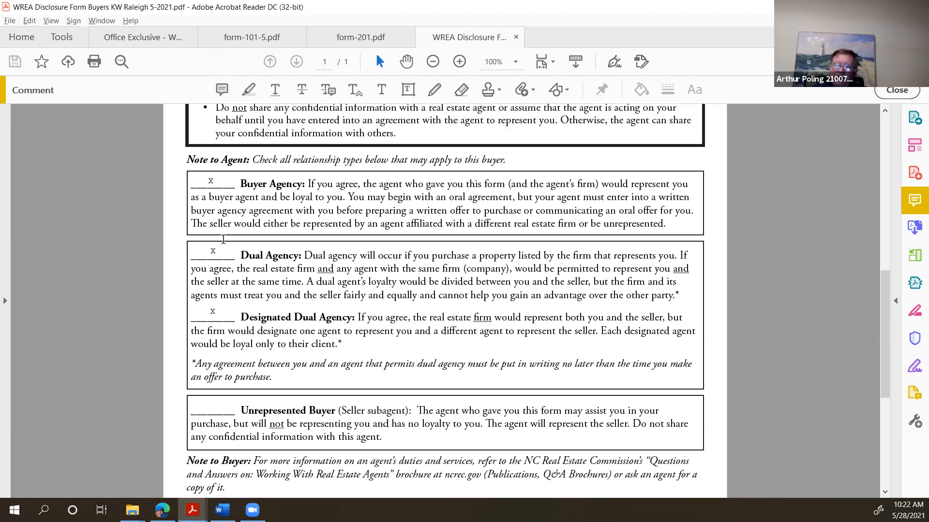
mouse_move(224, 325)
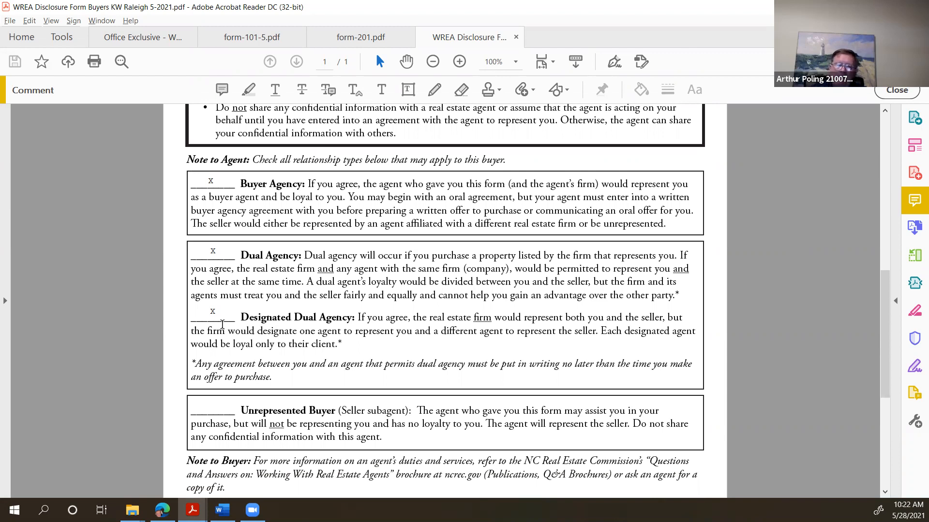
scroll("down", 3)
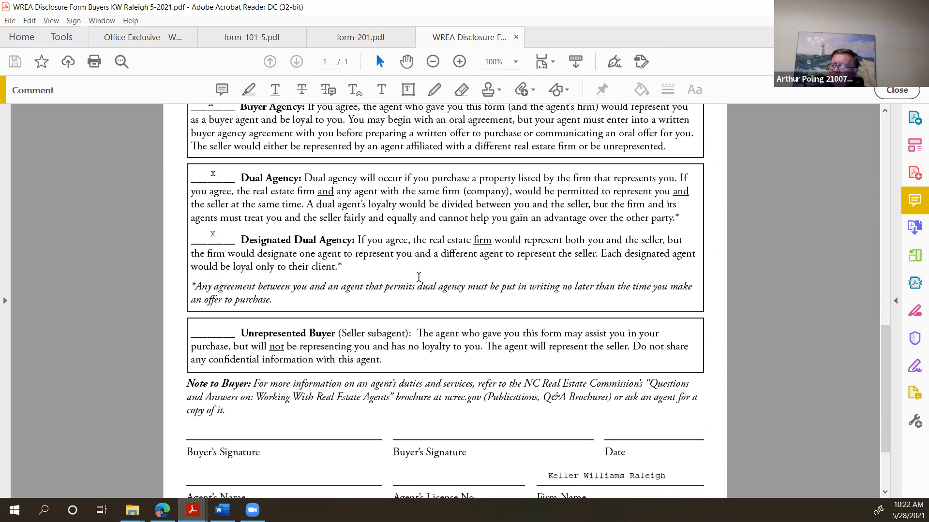
scroll("down", 3)
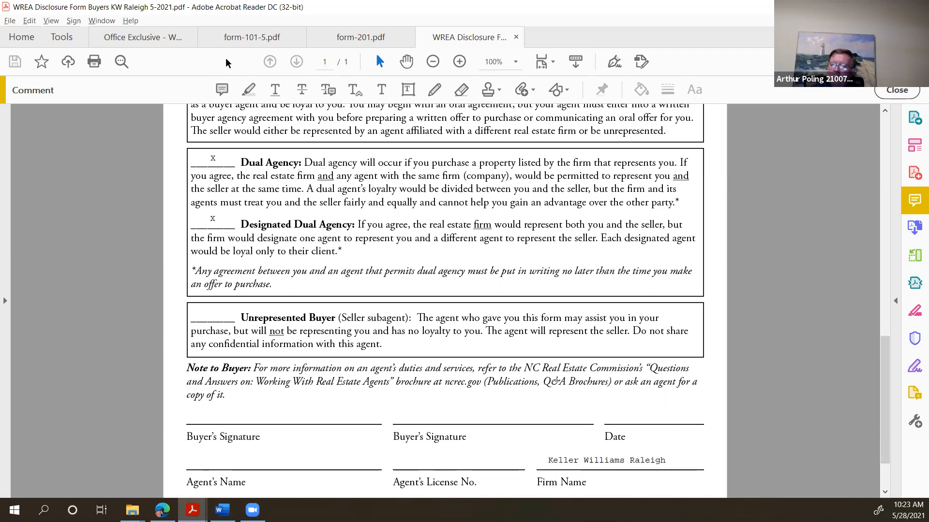
Move across the form-101-5 and form-201 tabs to land on form-2-T.pdf, the Offer to Purchase and Contract
left_click(252, 36)
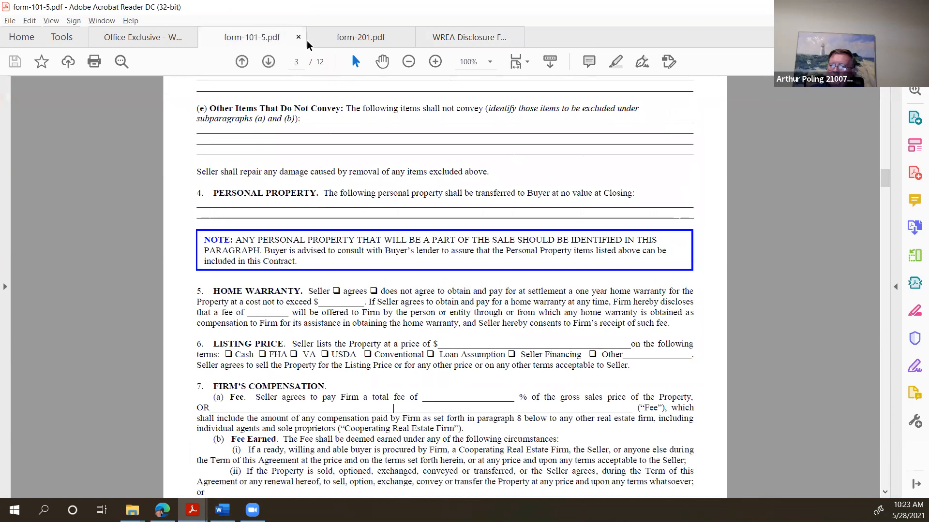
left_click(360, 37)
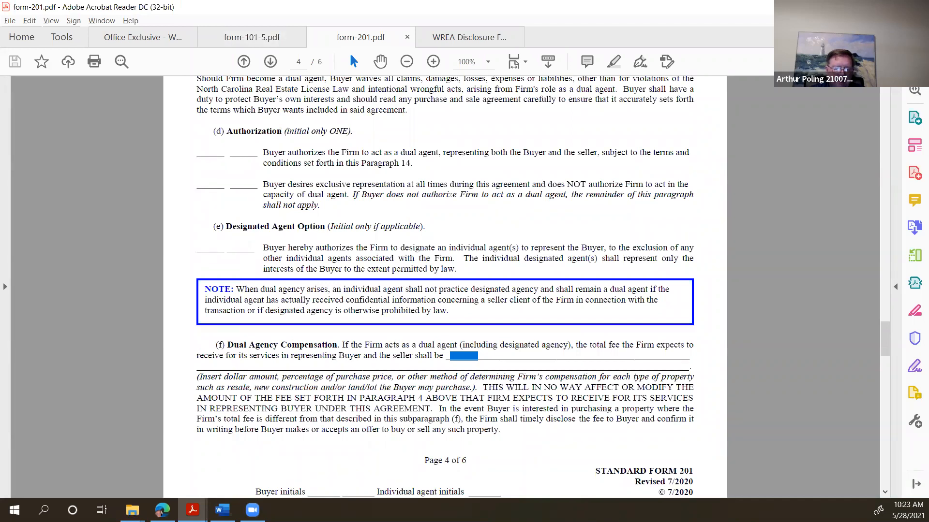
left_click(576, 37)
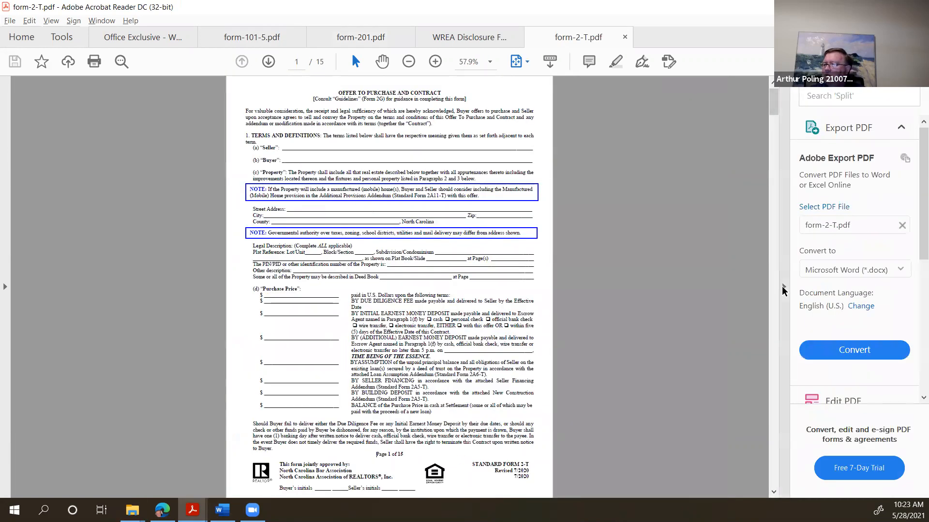
Zoom page 1 of the Offer to Purchase to 125%
left_click(435, 62)
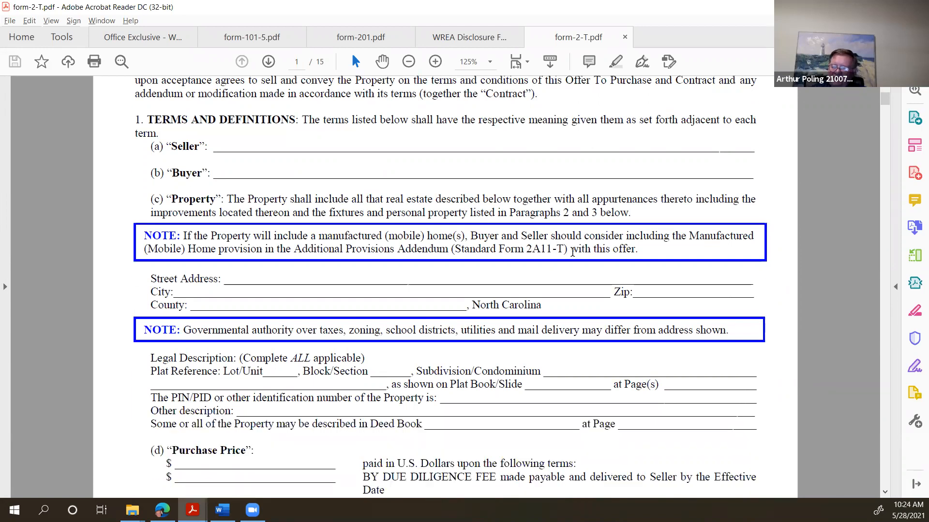
Scroll to paragraph (d) Purchase Price with the BY DUE DILIGENCE FEE phrase
scroll("down", 3)
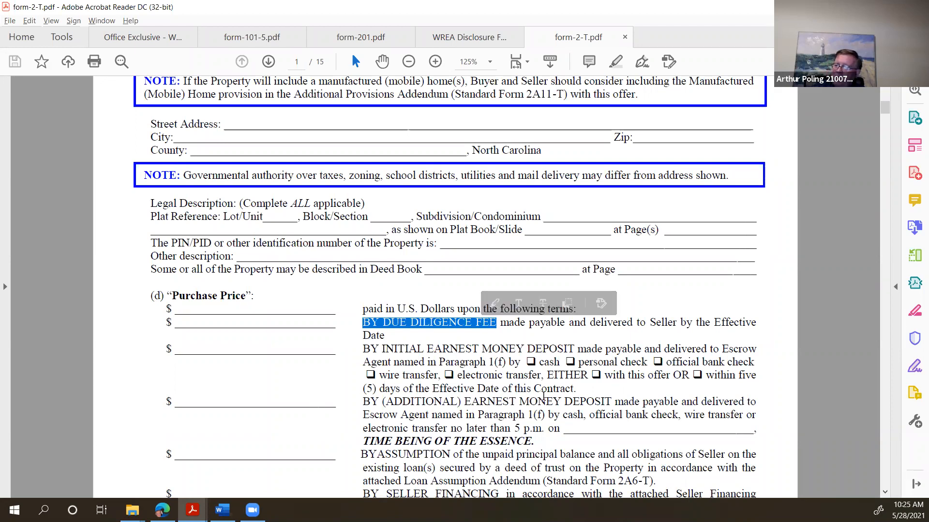
Scroll past Purchase Price to page 2's Escrow Agent NOTE and Effective Date definition
scroll("down", 3)
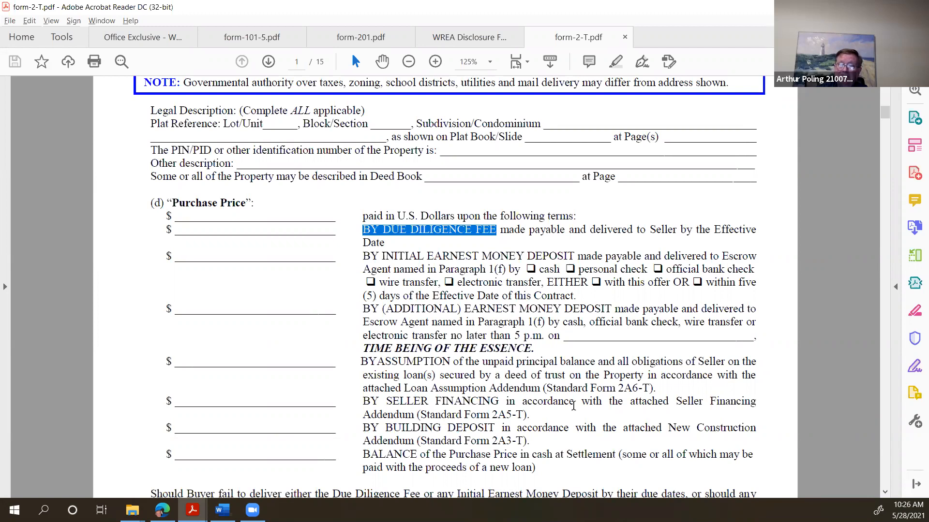
scroll("down", 3)
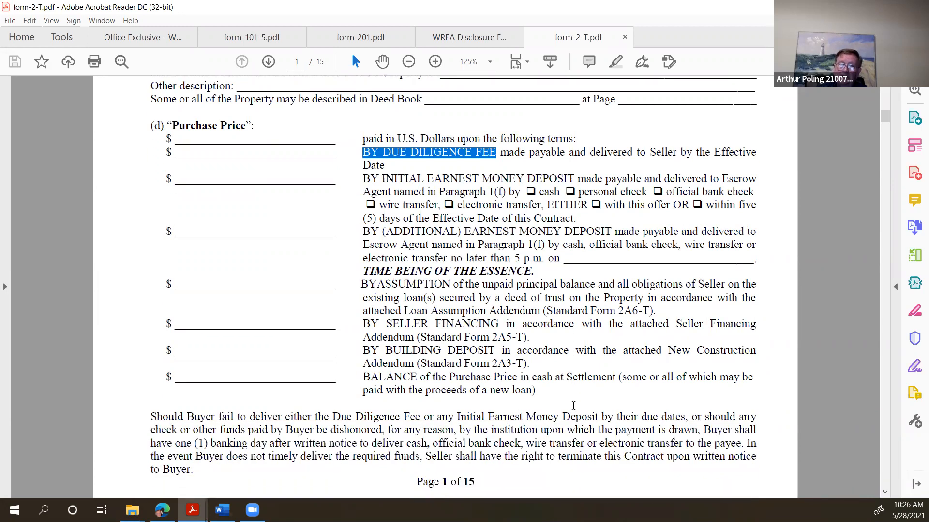
scroll("down", 3)
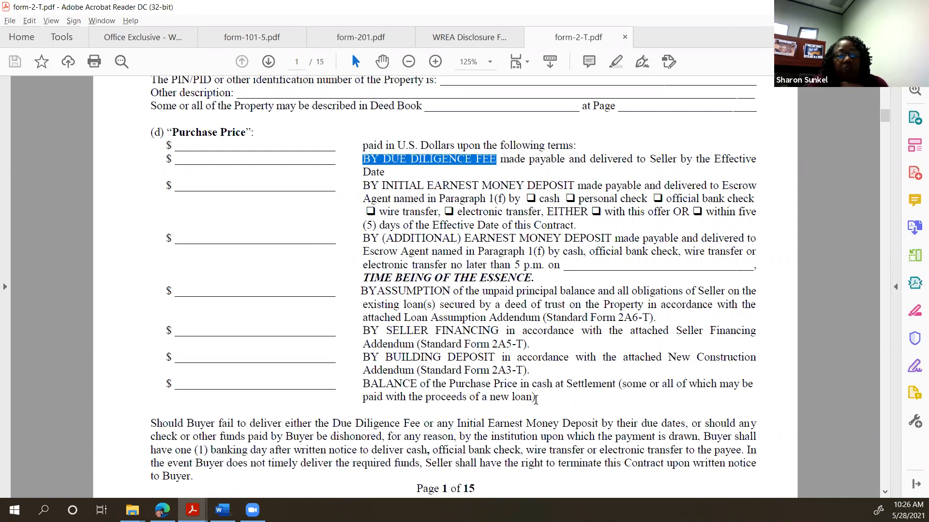
scroll("down", 3)
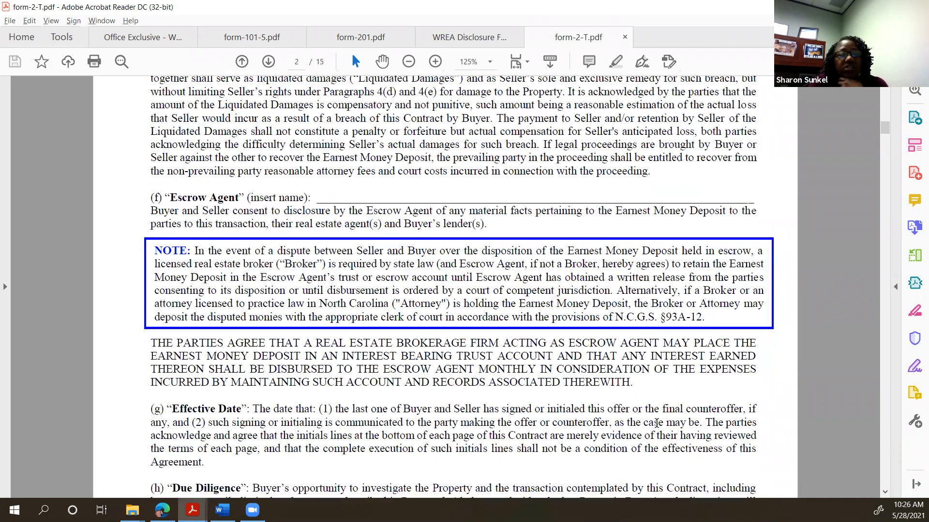
Drag-select paragraph (g) Effective Date on contract page 2
scroll("down", 3)
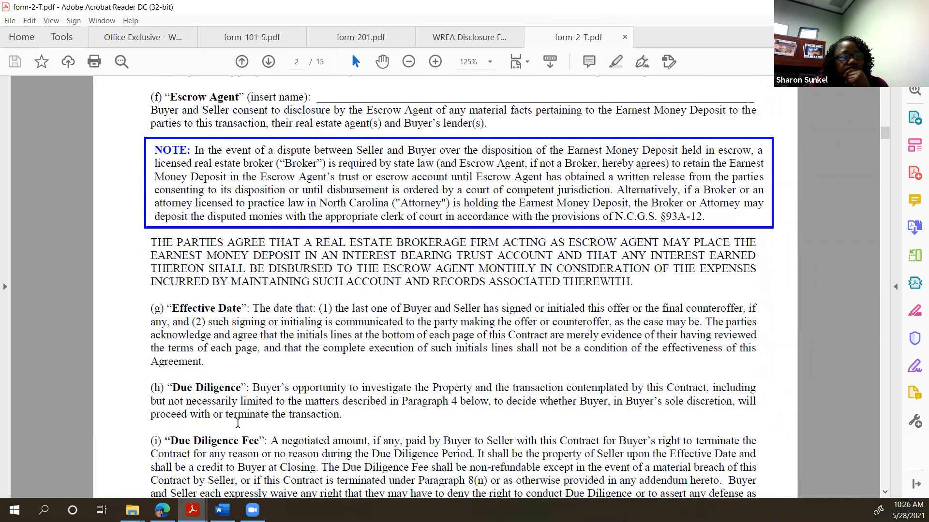
left_click_drag(151, 281, 205, 362)
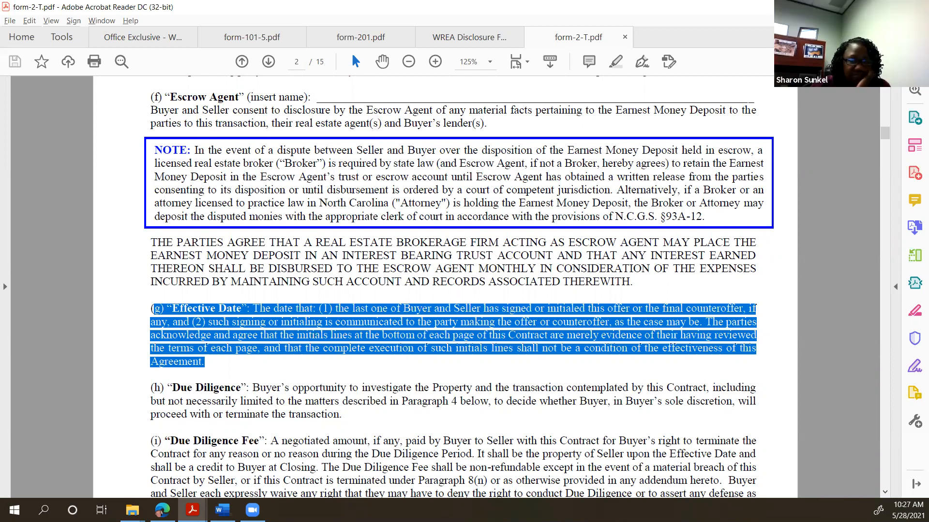
scroll("down", 3)
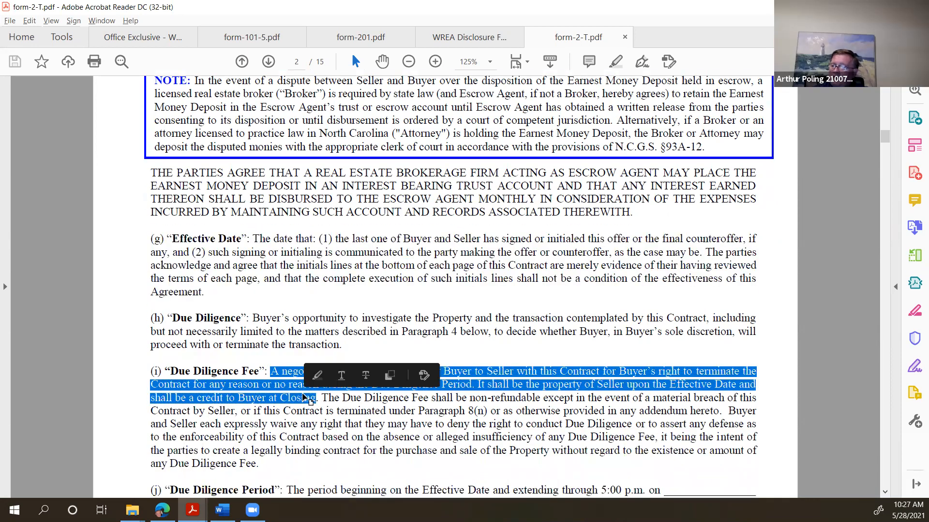
Select the sentence about crediting the fee at Closing, then scroll to the Escrow Agent note
scroll("down", 3)
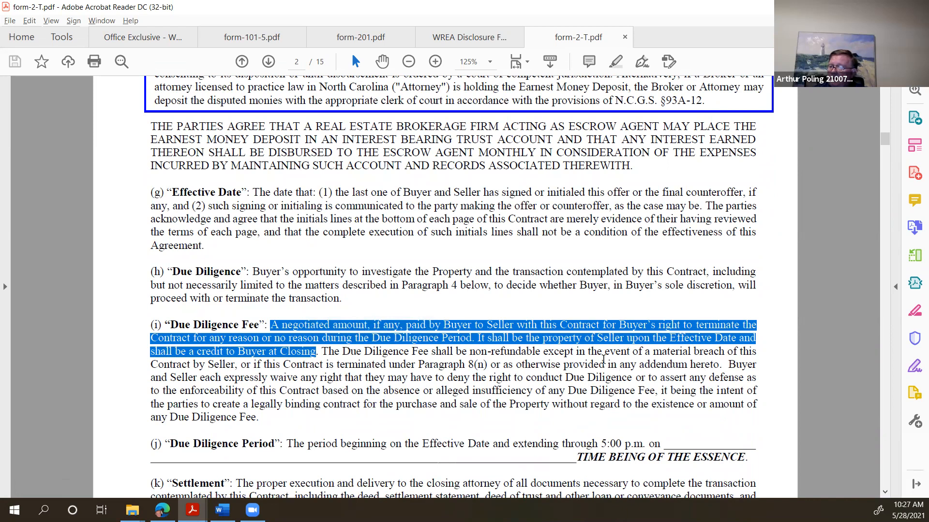
left_click(600, 365)
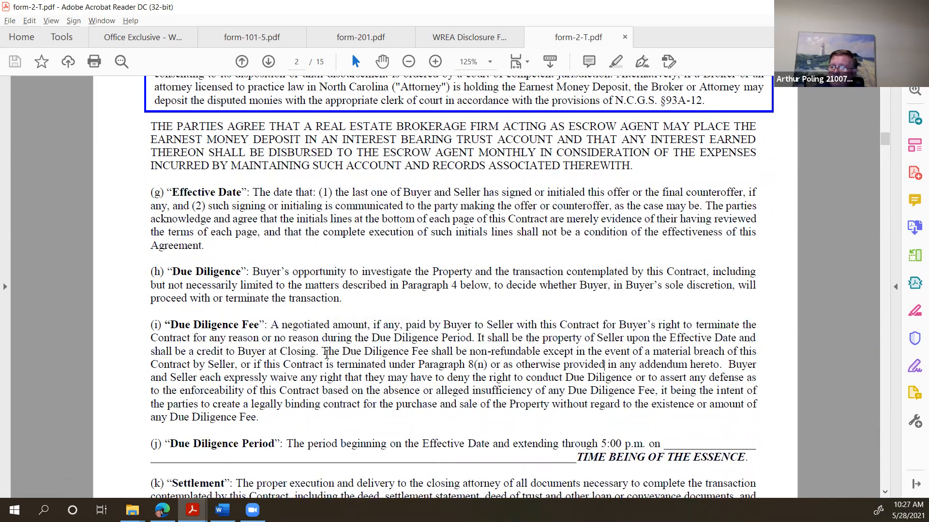
left_click_drag(322, 351, 430, 365)
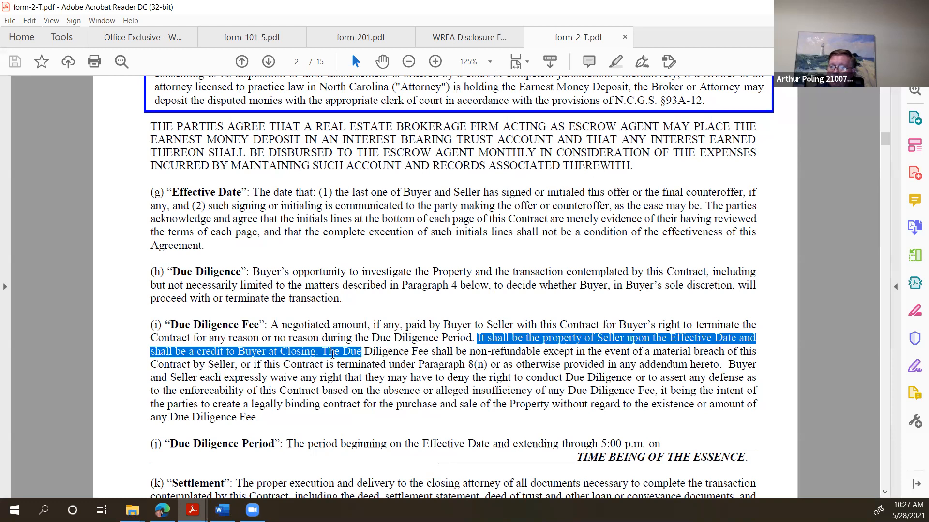
left_click_drag(362, 351, 323, 365)
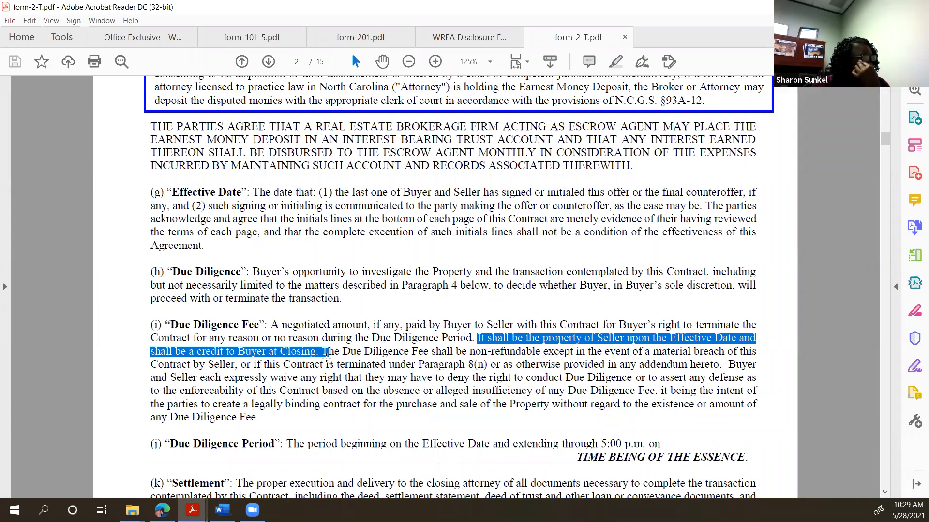
scroll("down", 3)
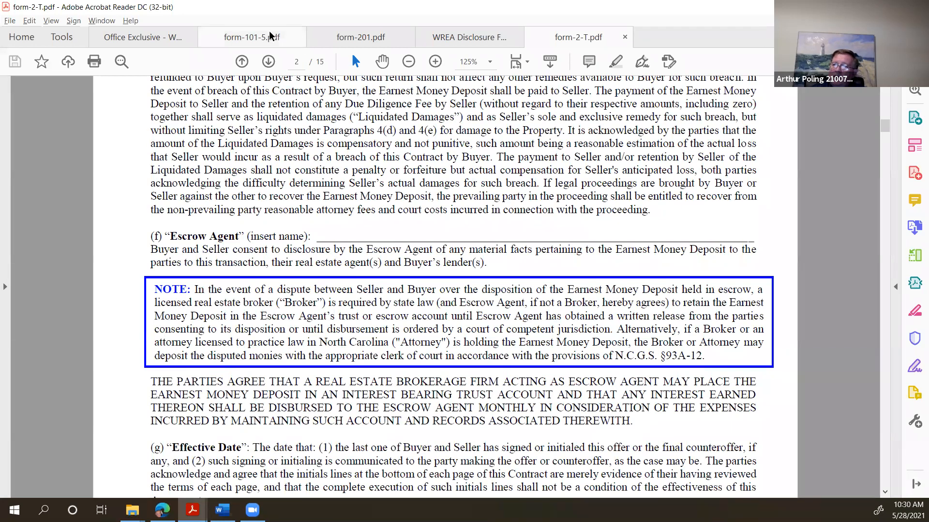
Switch to form-201.pdf and land on page 2 showing section 6, Firm's Duties
left_click(251, 37)
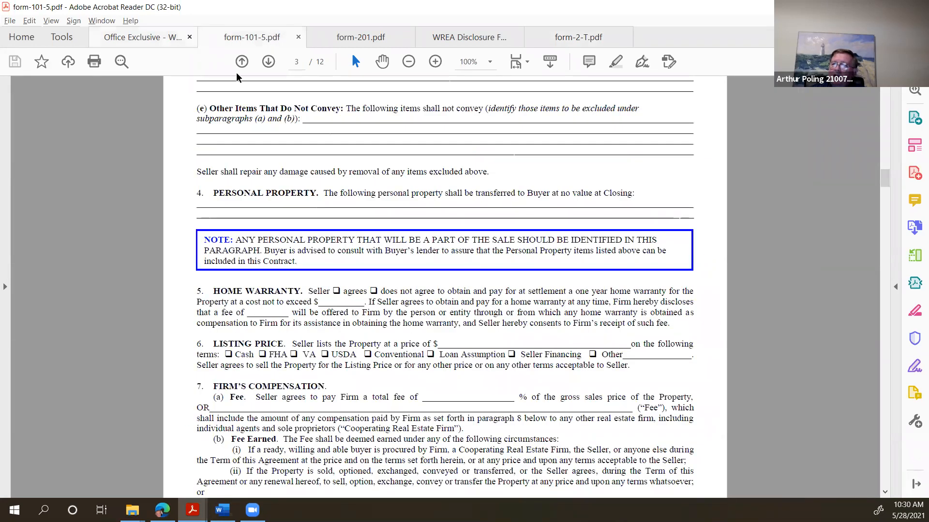
left_click(360, 36)
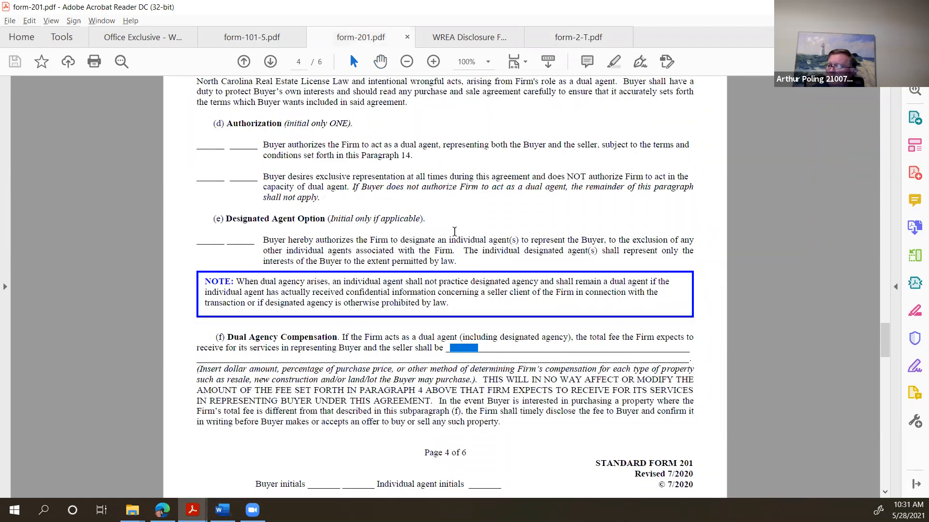
left_click(270, 61)
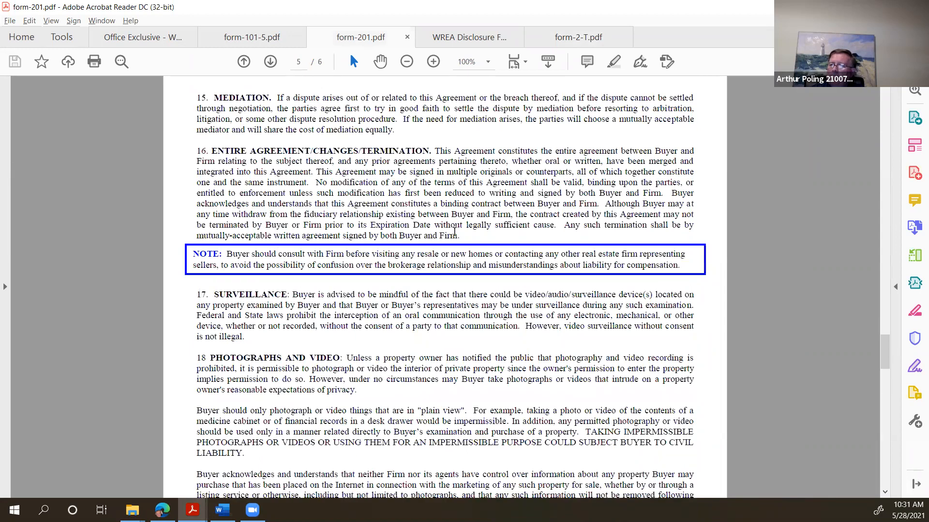
left_click(270, 62)
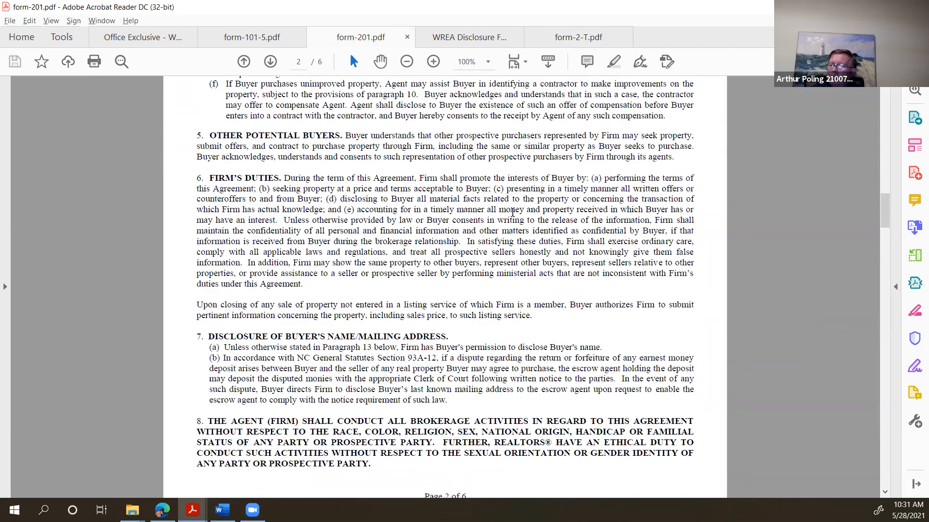
left_click(251, 36)
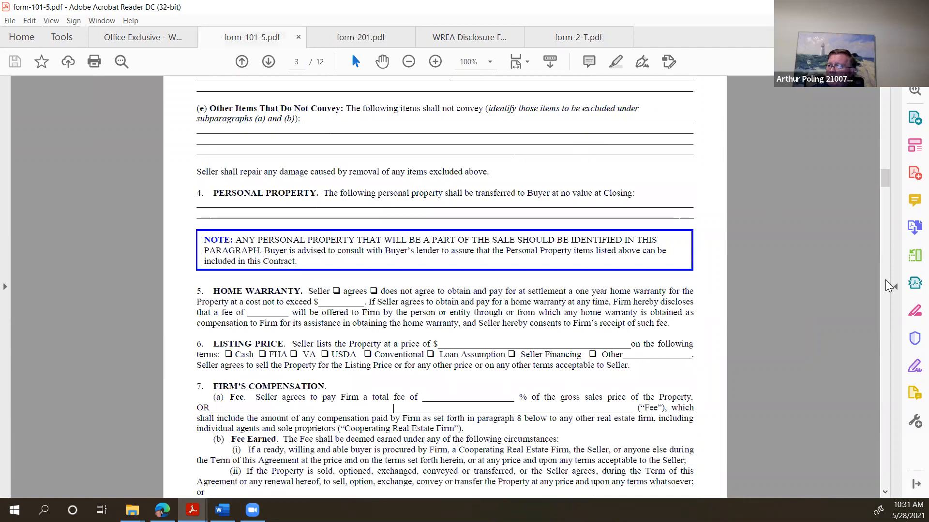
scroll("down", 3)
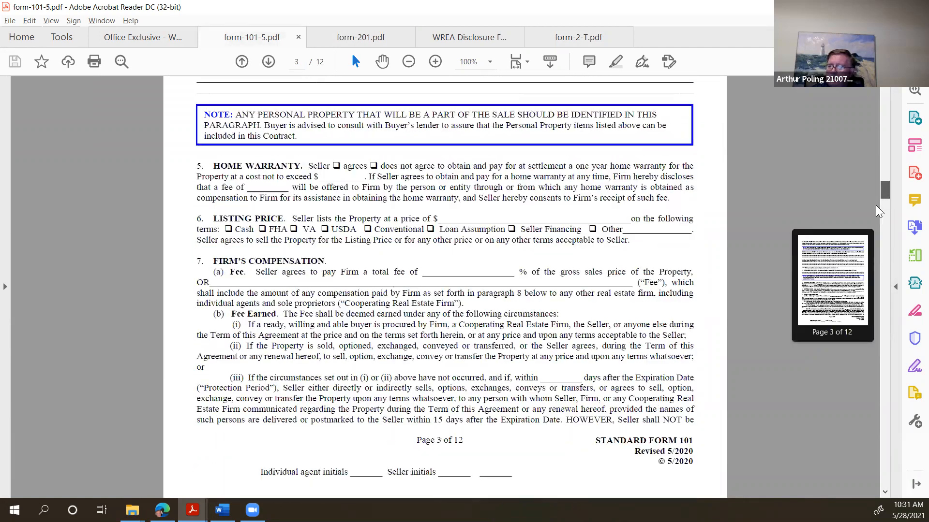
scroll("down", 3)
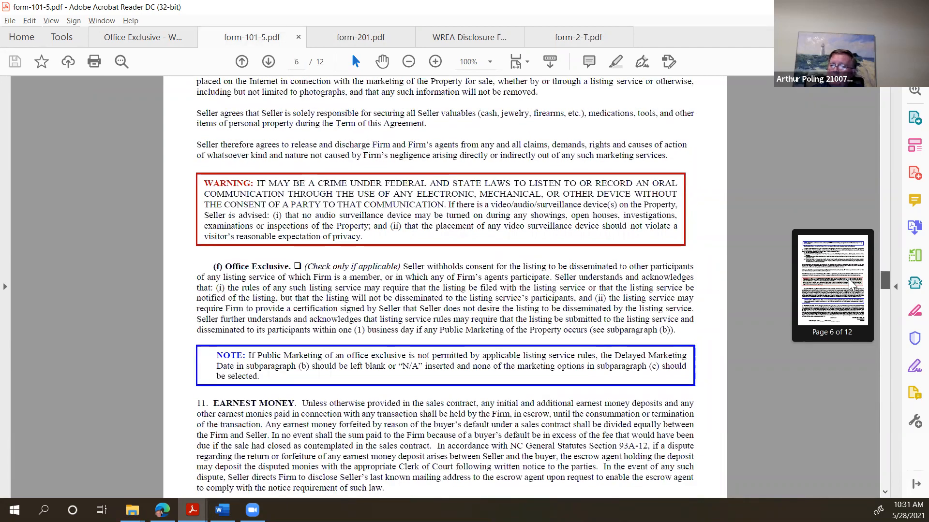
scroll("down", 3)
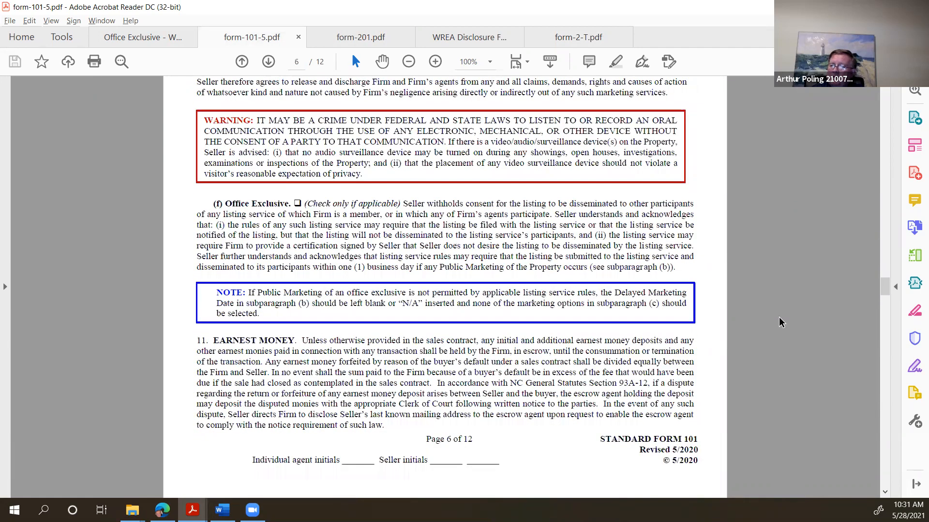
left_click(267, 62)
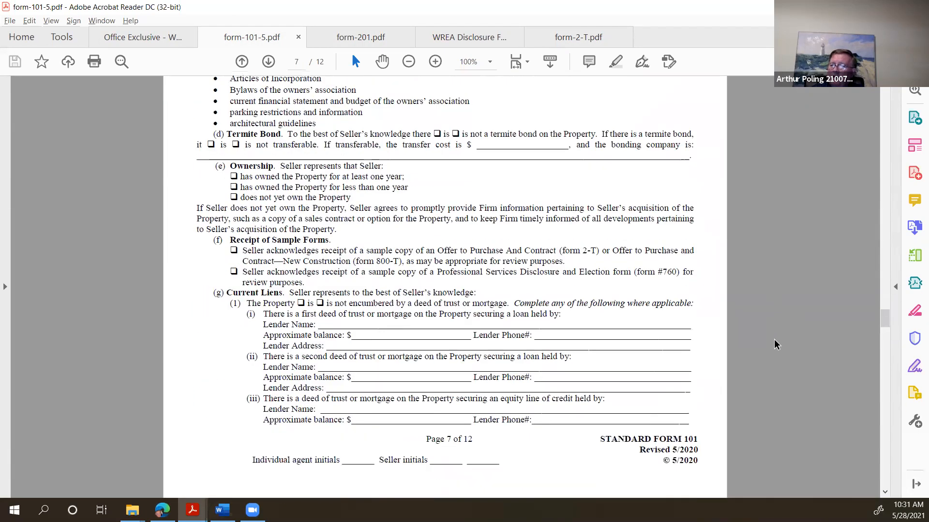
left_click(268, 62)
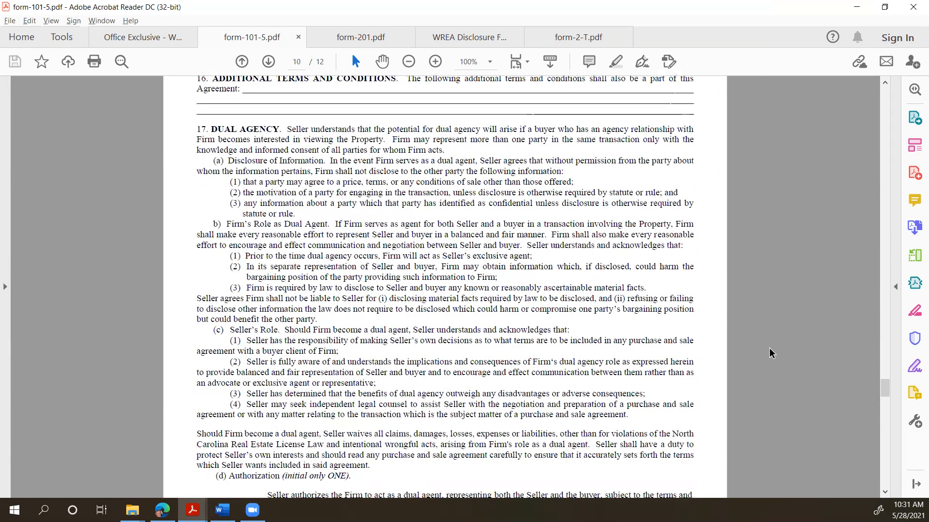
scroll("down", 3)
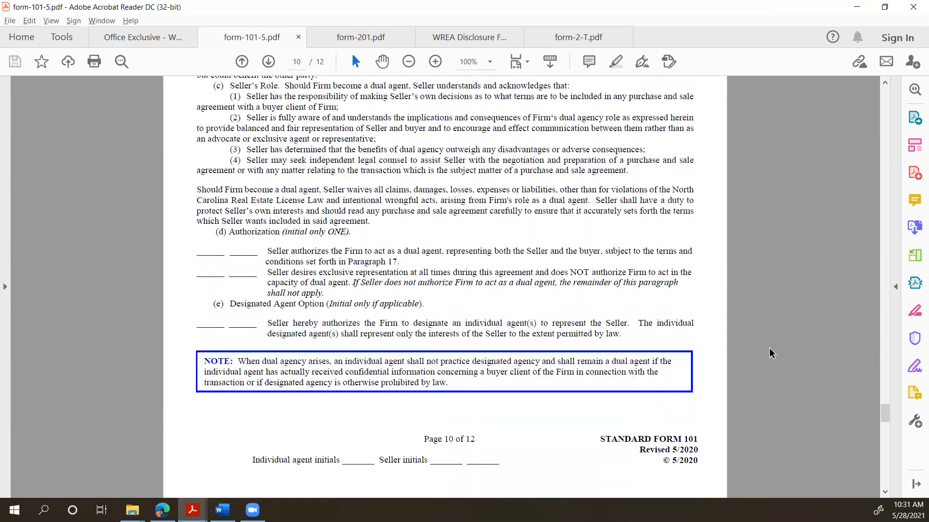
scroll("down", 3)
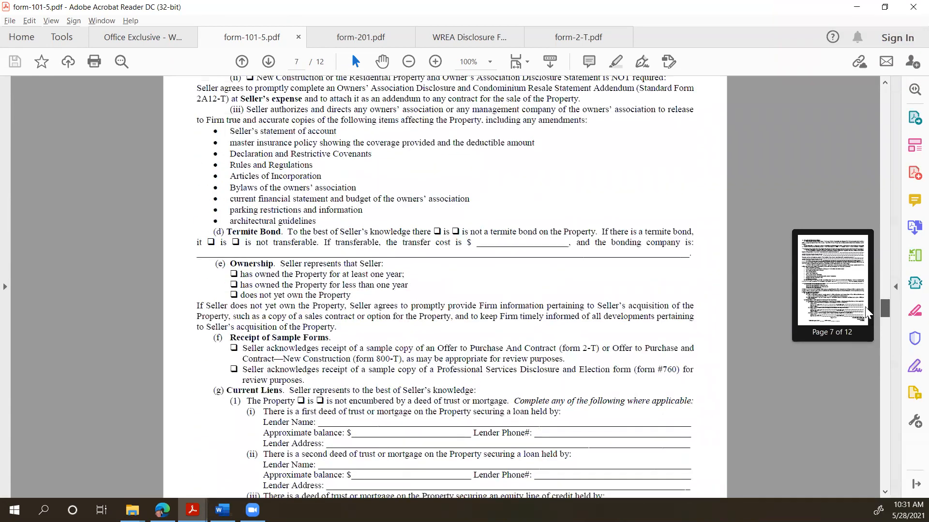
left_click(240, 62)
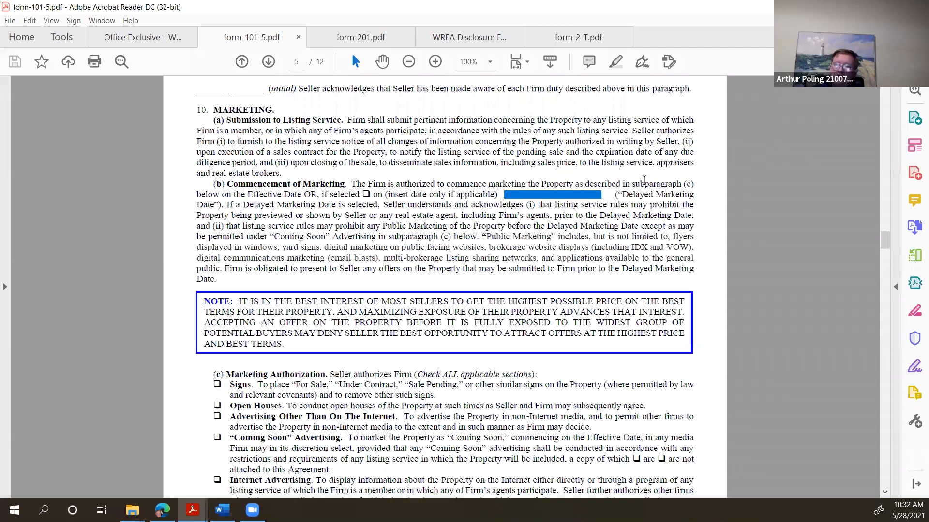
left_click(553, 194)
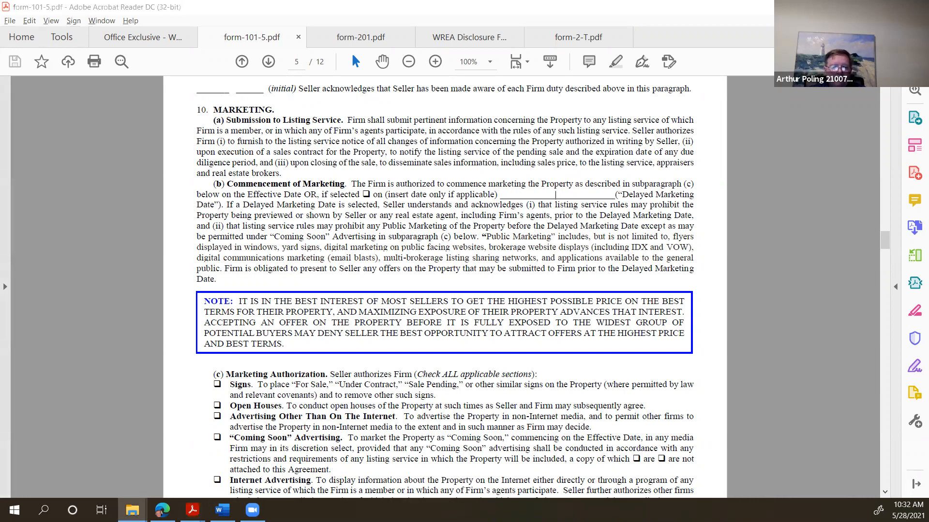
Open the Coming Soon / No Showings Form at 100% and scroll to the Coming Soon Rules
left_click(687, 37)
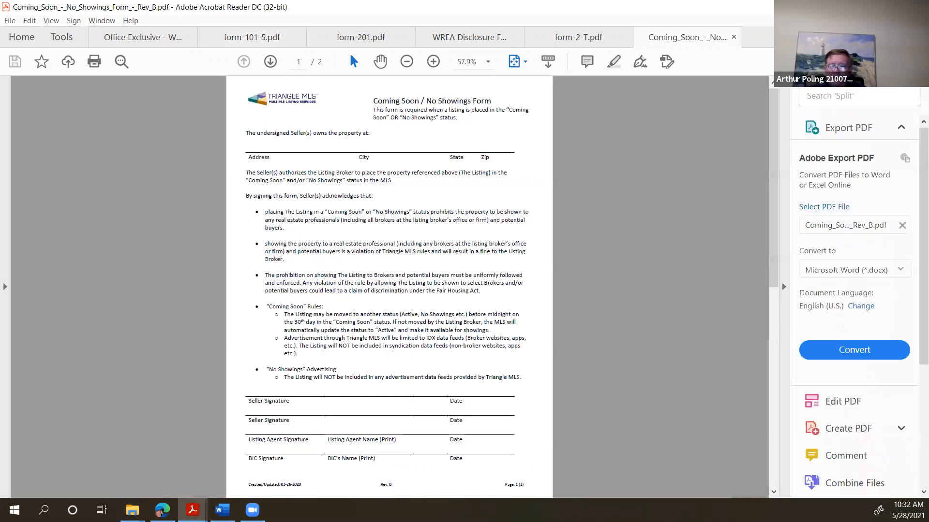
left_click(434, 62)
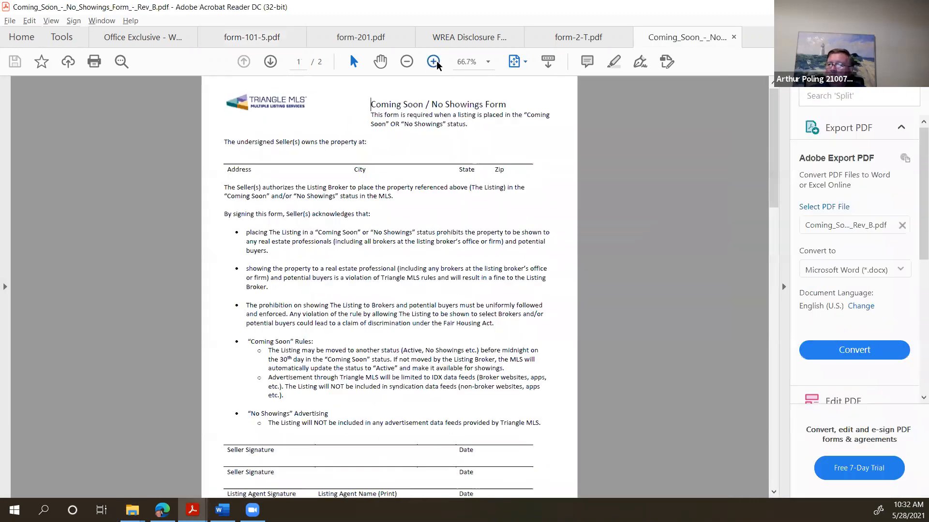
left_click(434, 62)
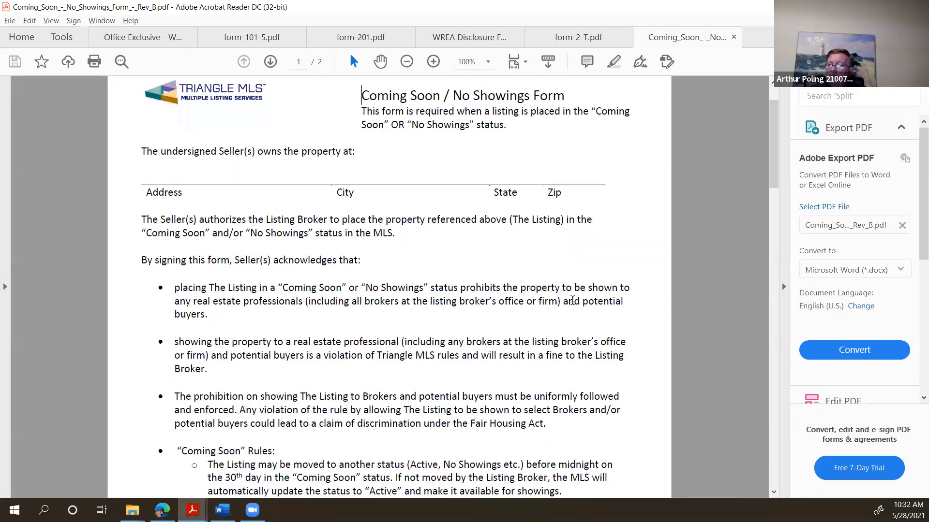
scroll("down", 3)
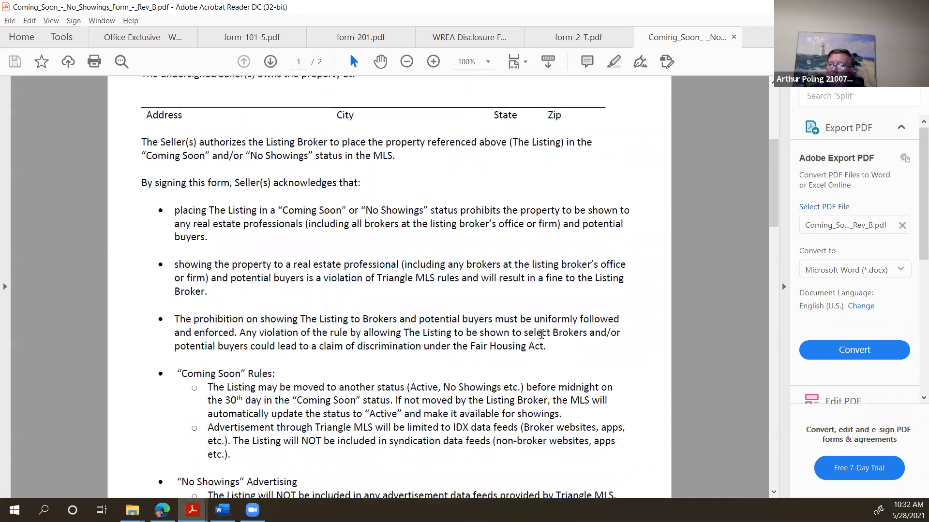
scroll("down", 3)
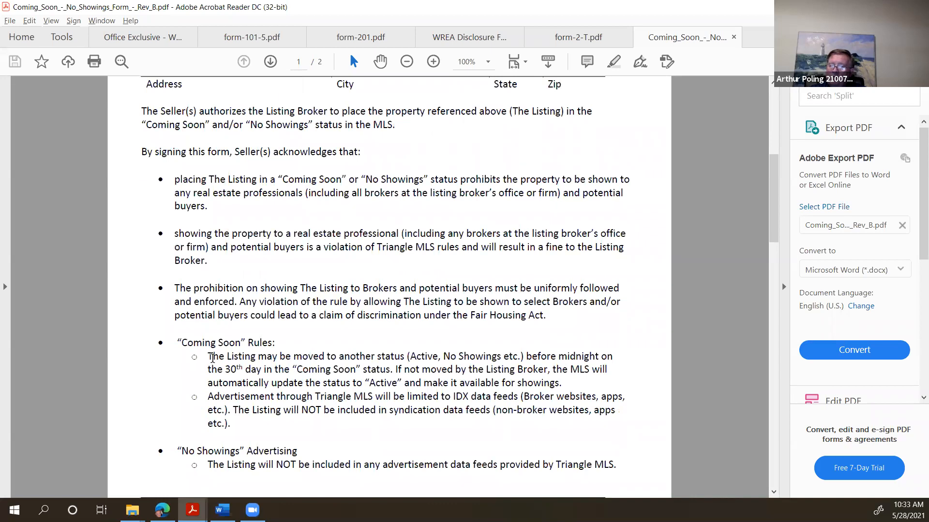
Drag-select the first Coming Soon rule with its status options and 30-day deadline
left_click_drag(208, 356, 324, 356)
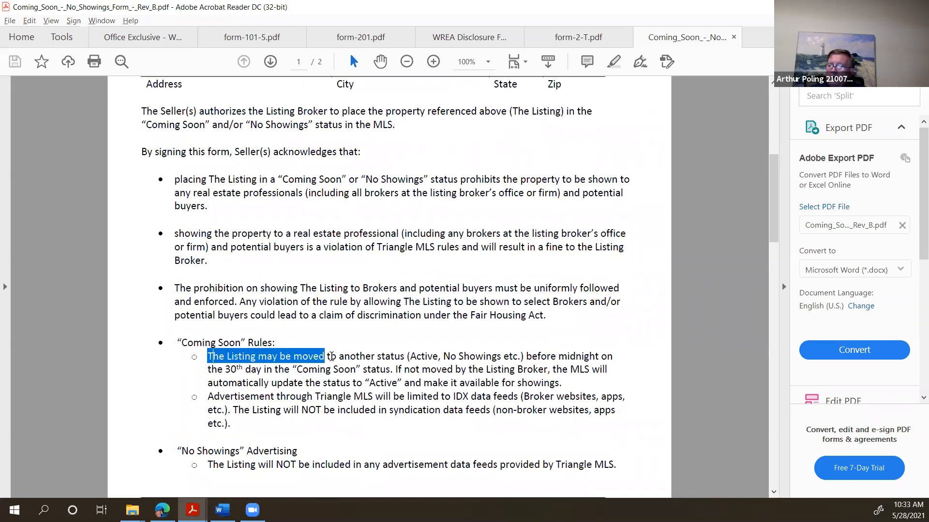
left_click_drag(325, 356, 435, 356)
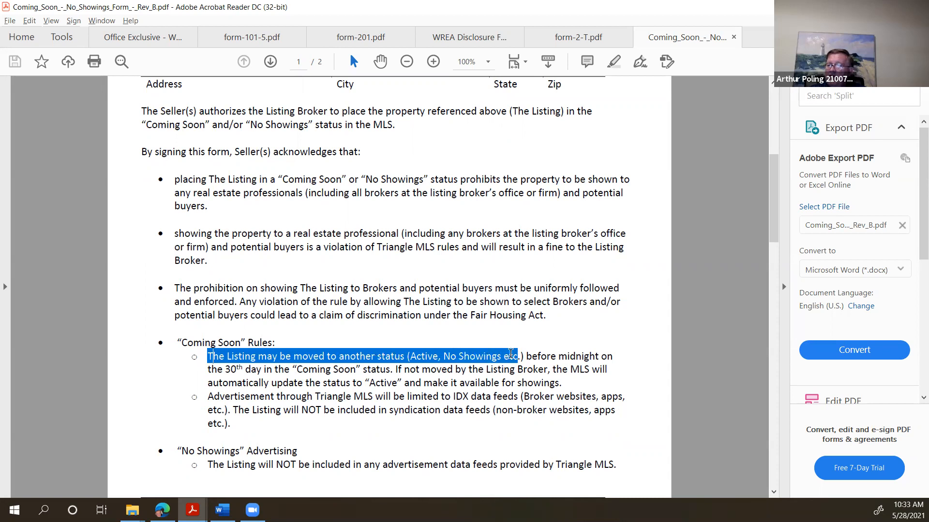
left_click_drag(511, 356, 447, 368)
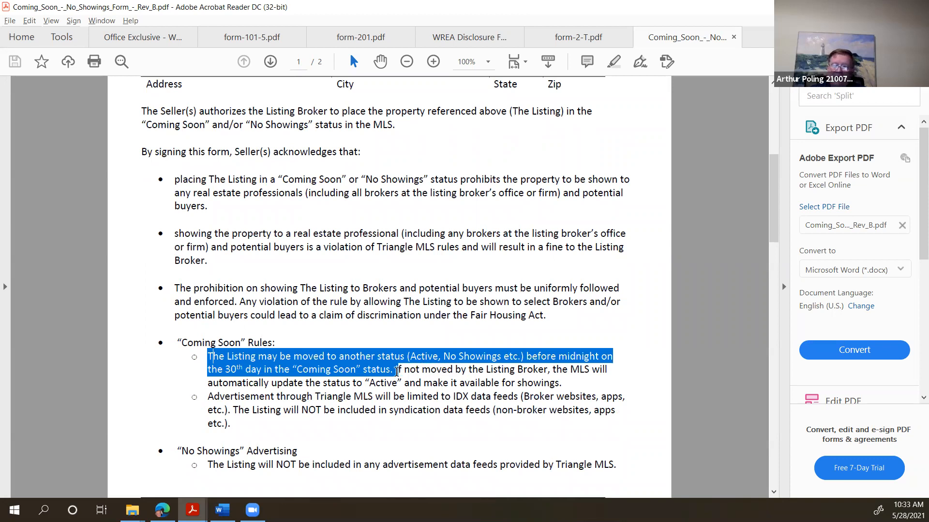
left_click_drag(393, 369, 547, 369)
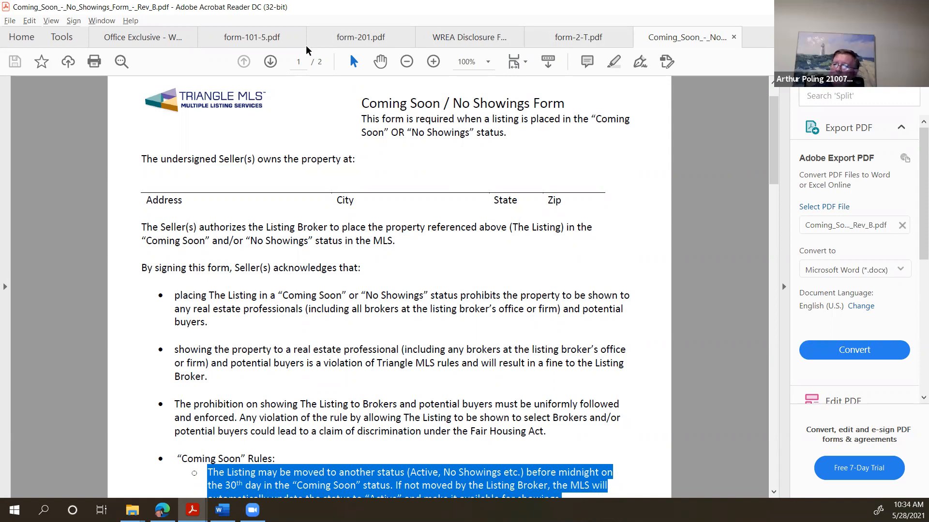
Switch to the Office Exclusive / Withheld / No Cooperation Form tab
left_click(141, 37)
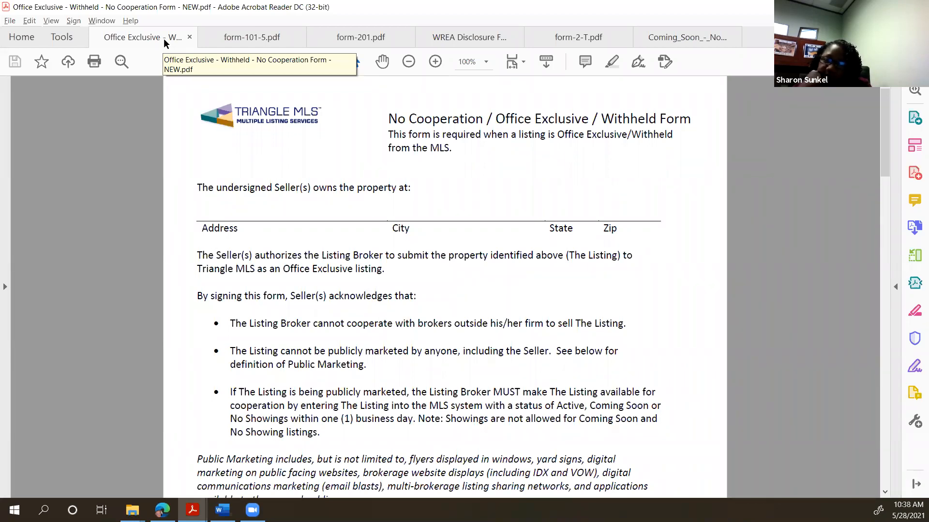
left_click(352, 419)
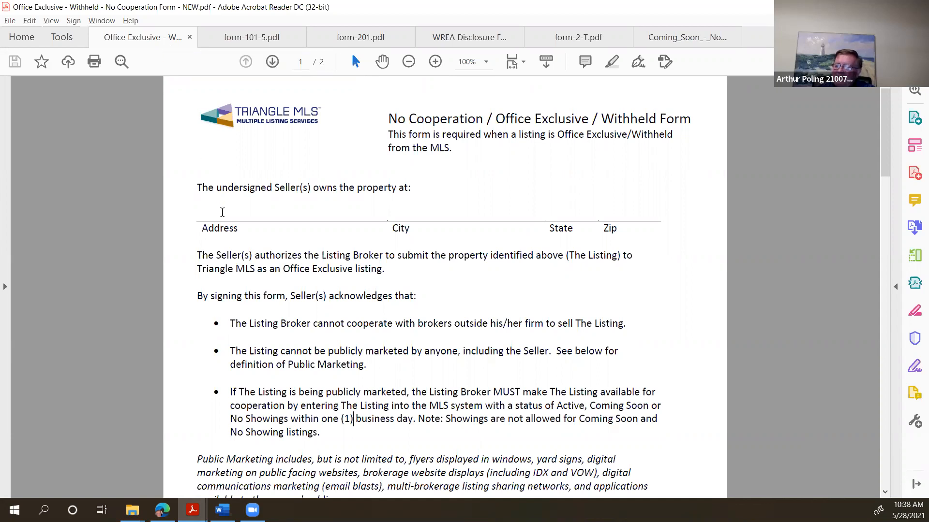
scroll("down", 3)
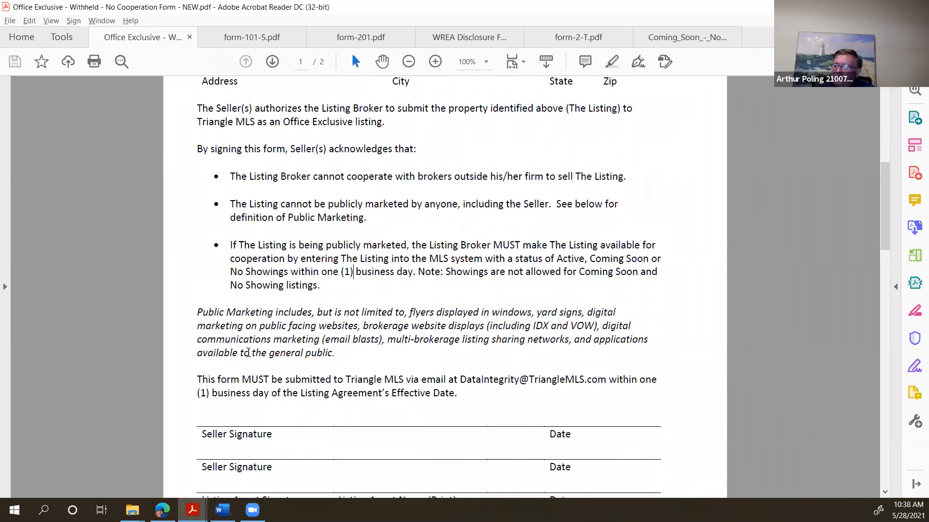